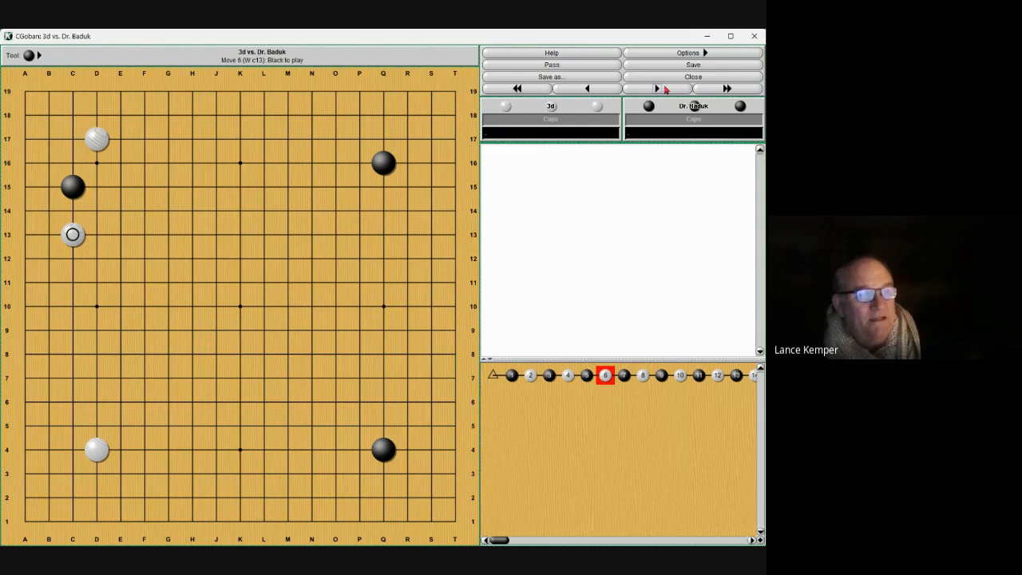
Step: Step through the opening to move 9 and have White pass at move 10 instead
left_click(121, 163)
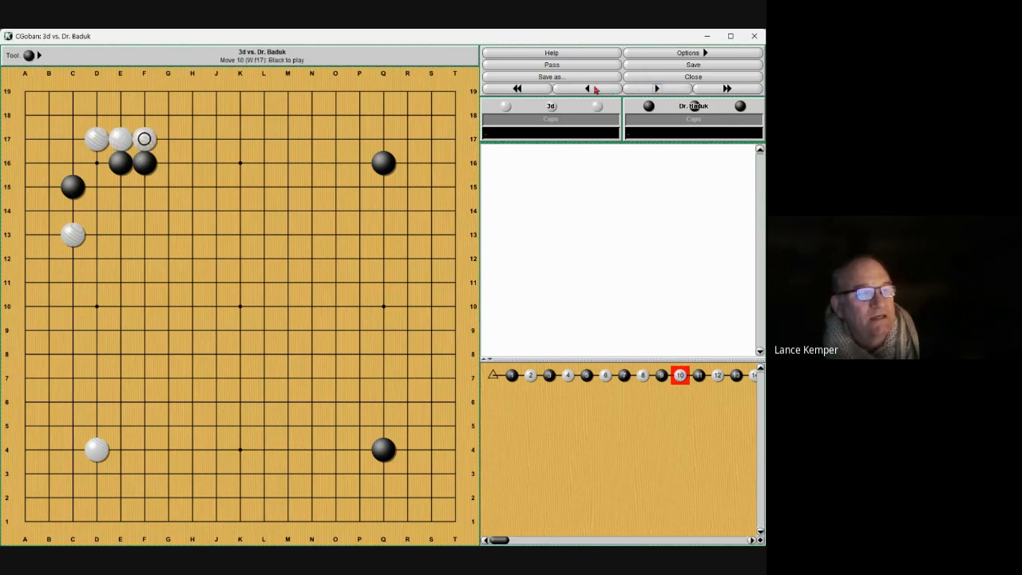
left_click(588, 89)
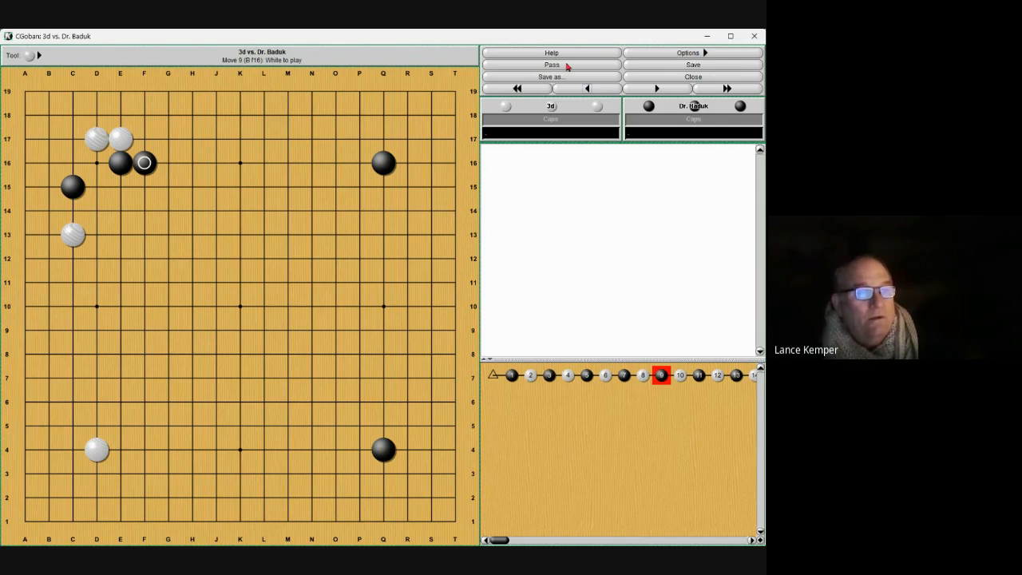
left_click(550, 64)
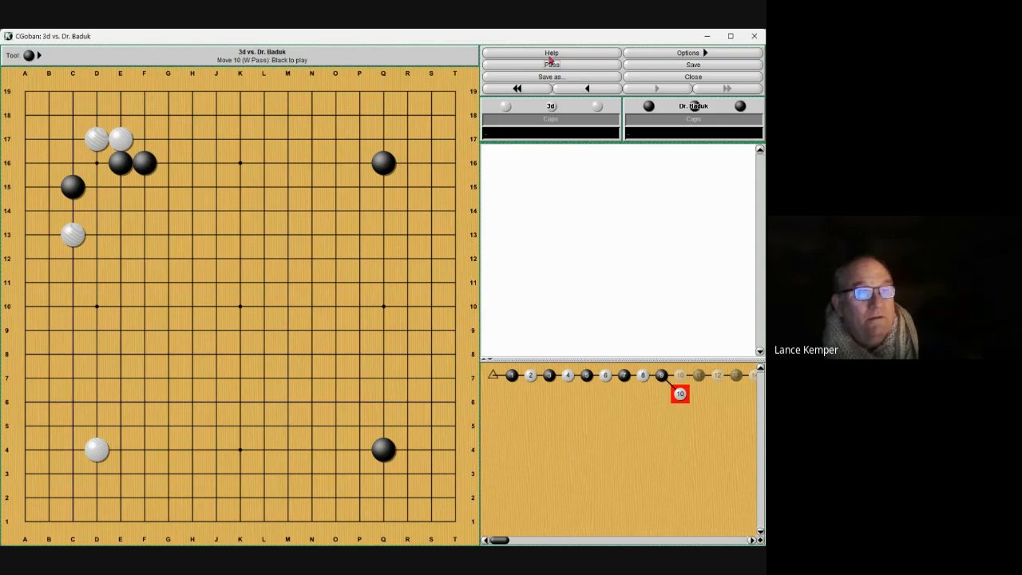
Step: Play a few stones in the new pass variation, then return to its start at move 10
left_click(551, 64)
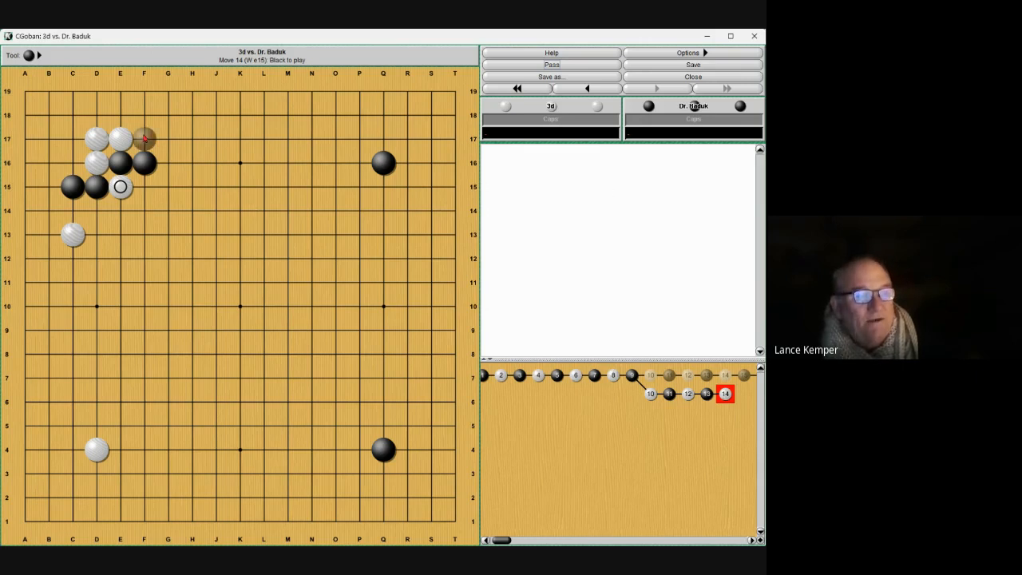
left_click(143, 137)
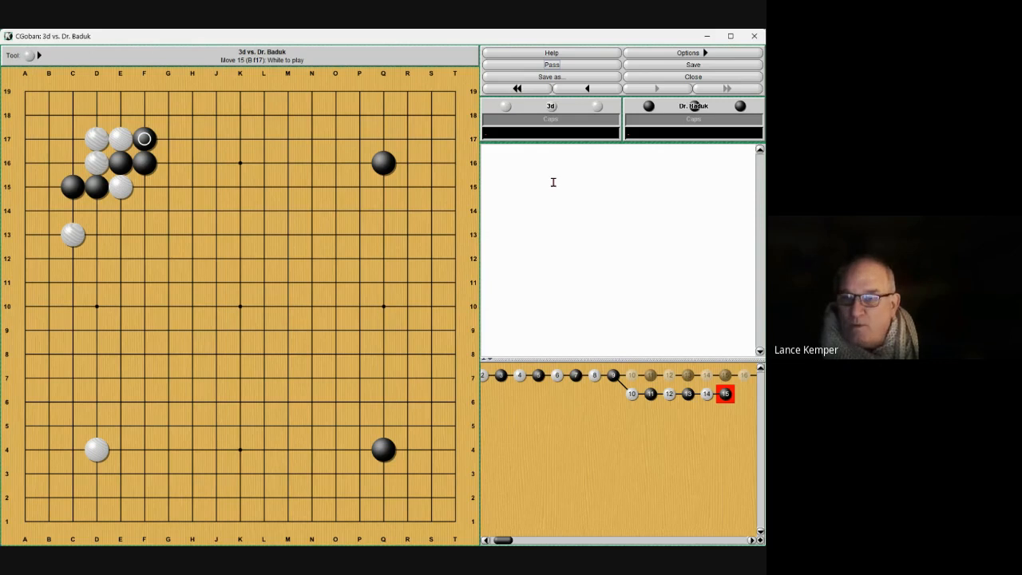
left_click(613, 376)
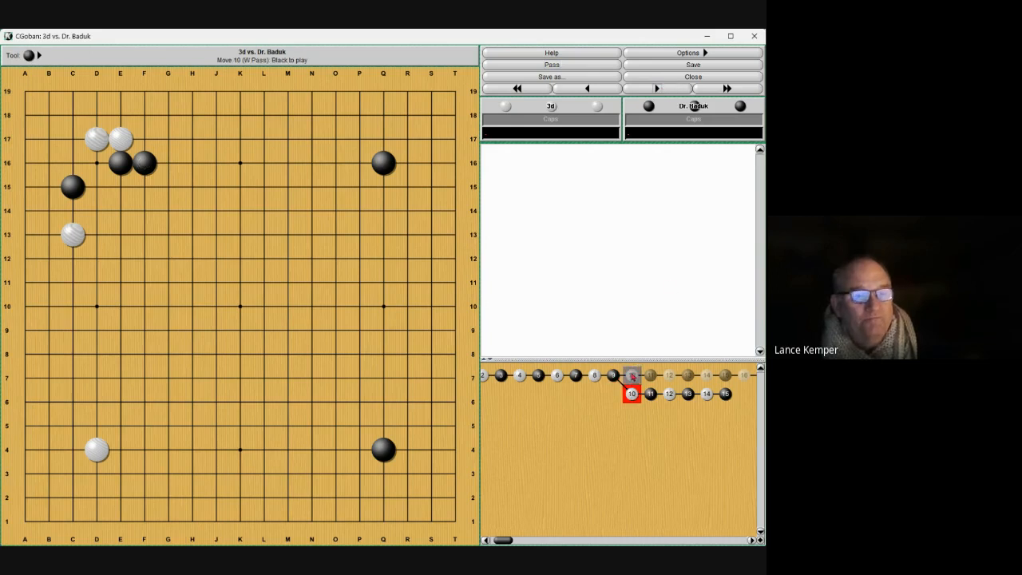
Step: Record two alternative White replies at move 12, then return to main-line move 12
left_click(144, 139)
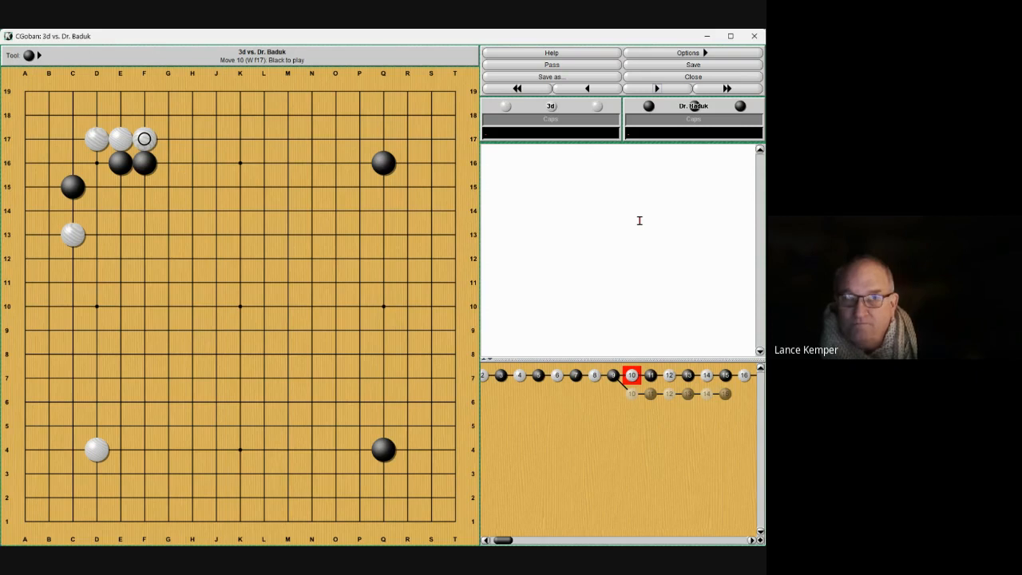
left_click(654, 89)
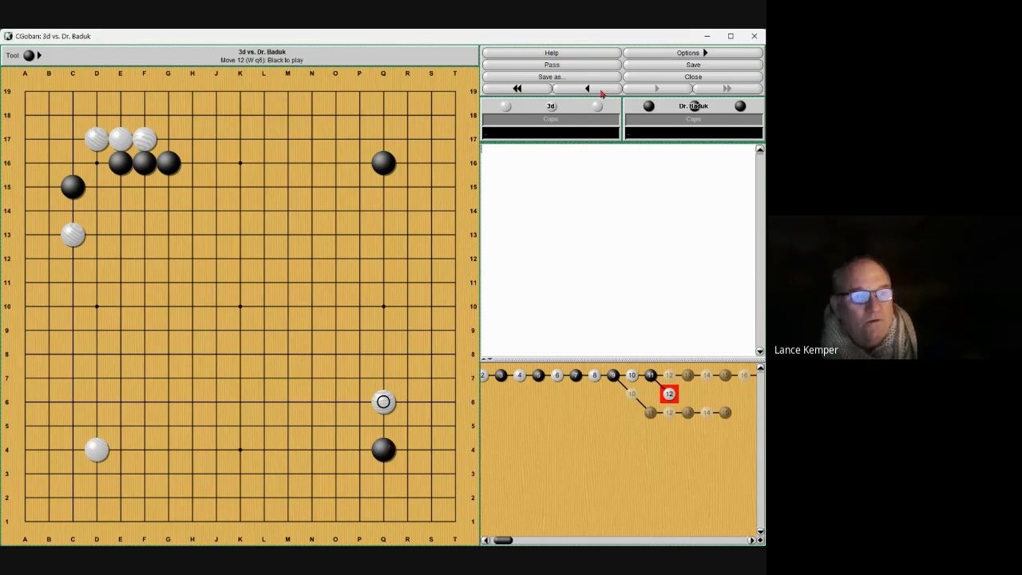
left_click(588, 90)
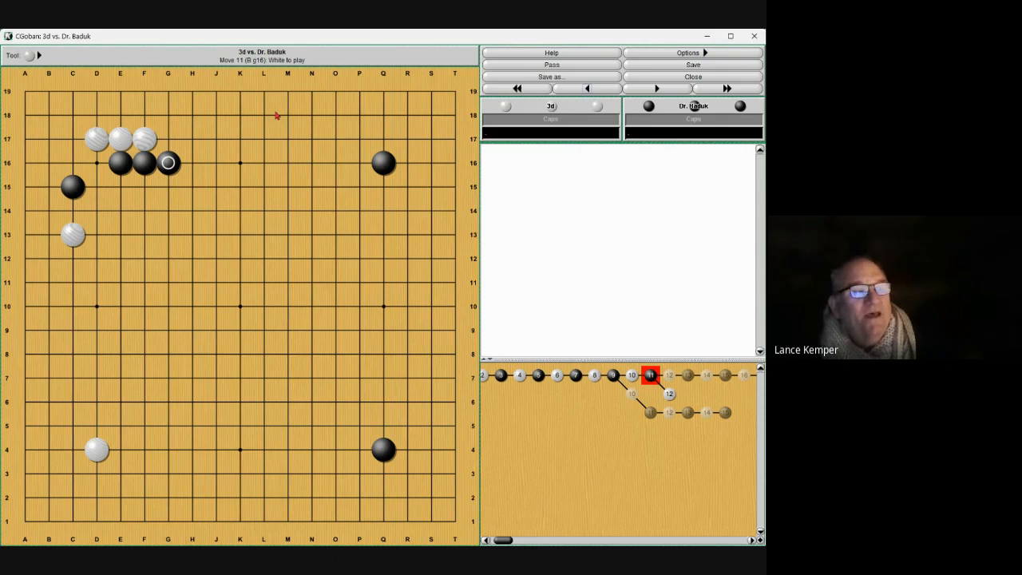
left_click(168, 139)
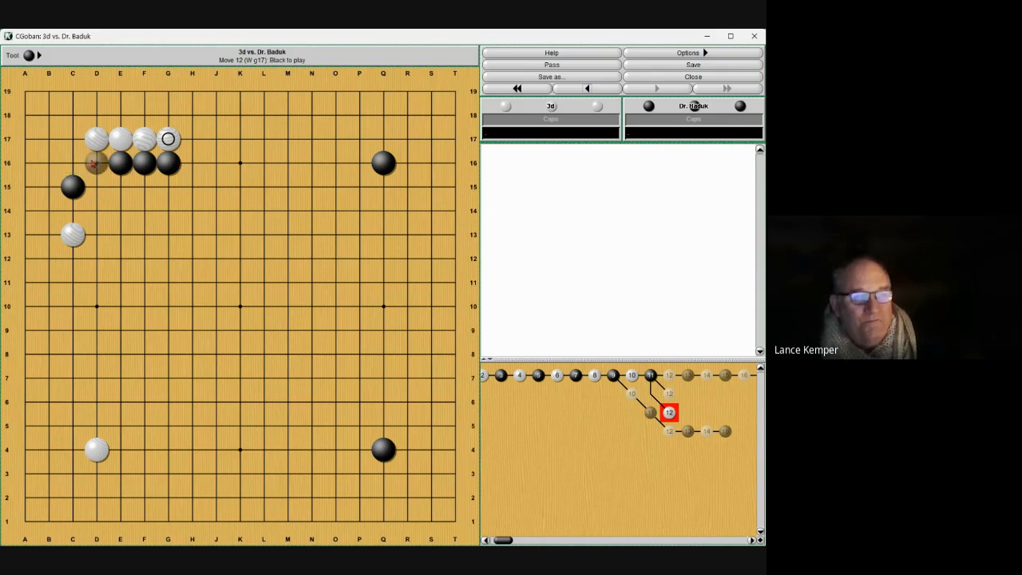
left_click(191, 163)
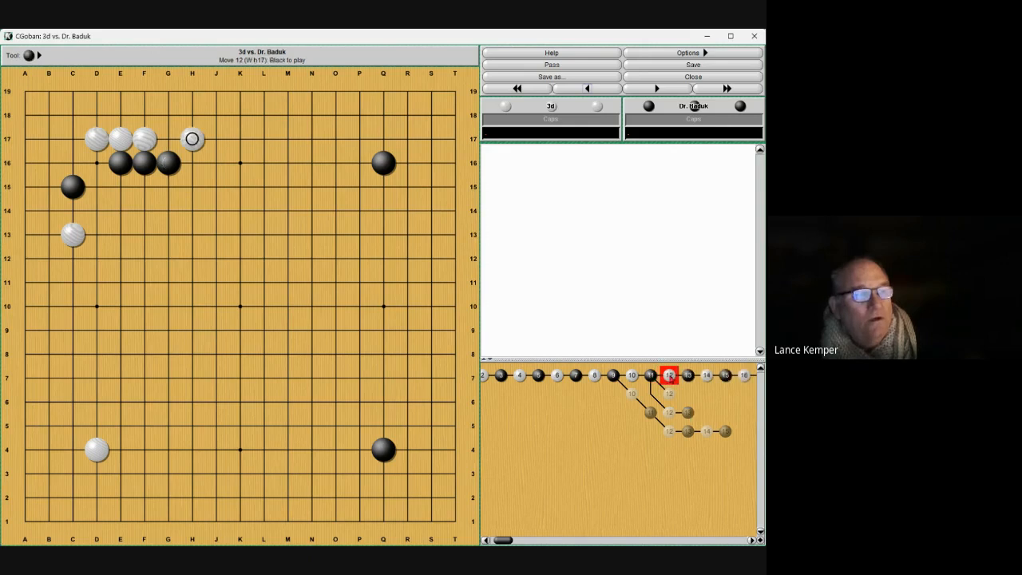
mouse_move(661, 308)
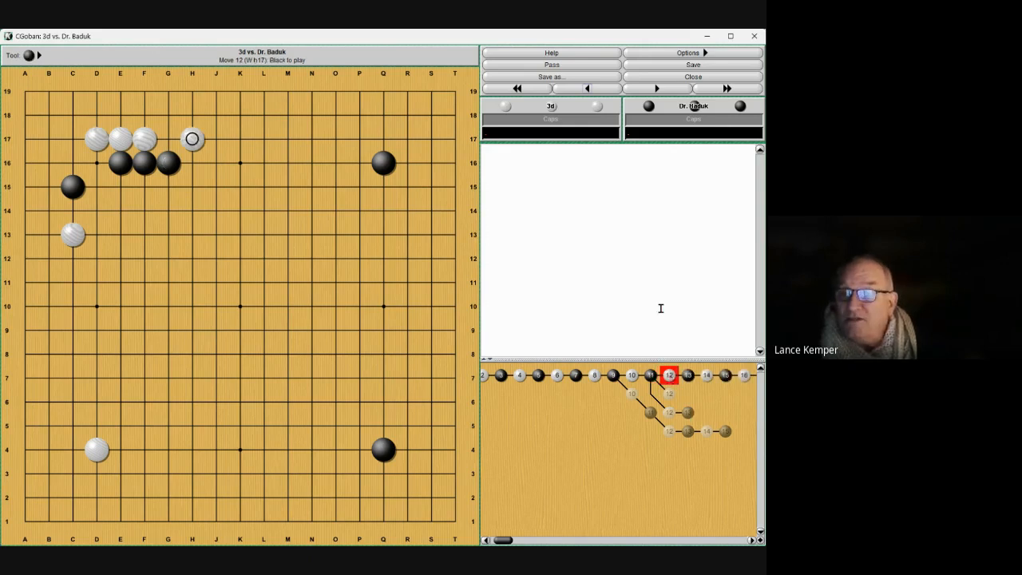
mouse_move(684, 301)
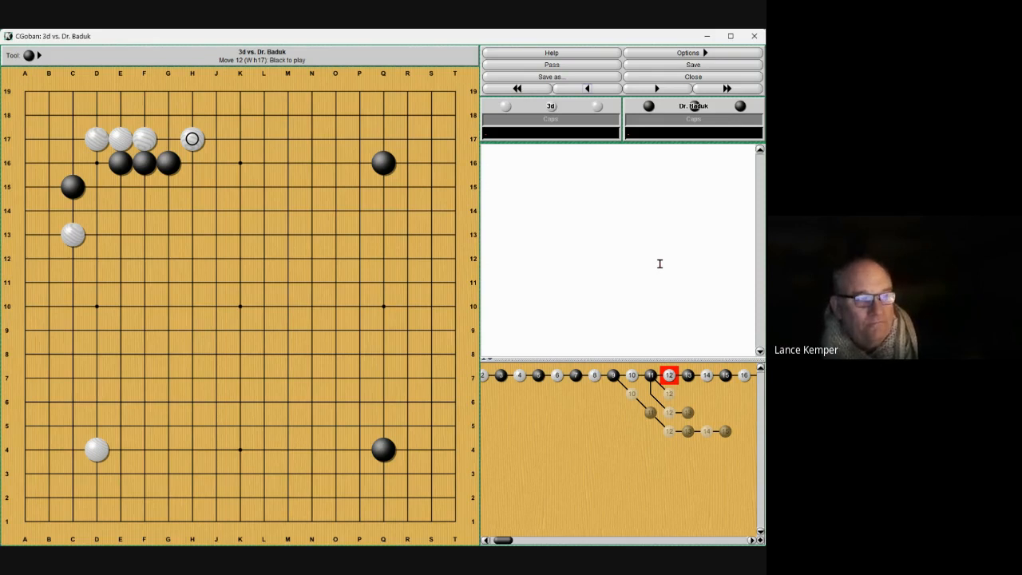
Step: Mark candidate points A and B at move 12, play a variation out to move 17, and return to move 13
left_click(29, 55)
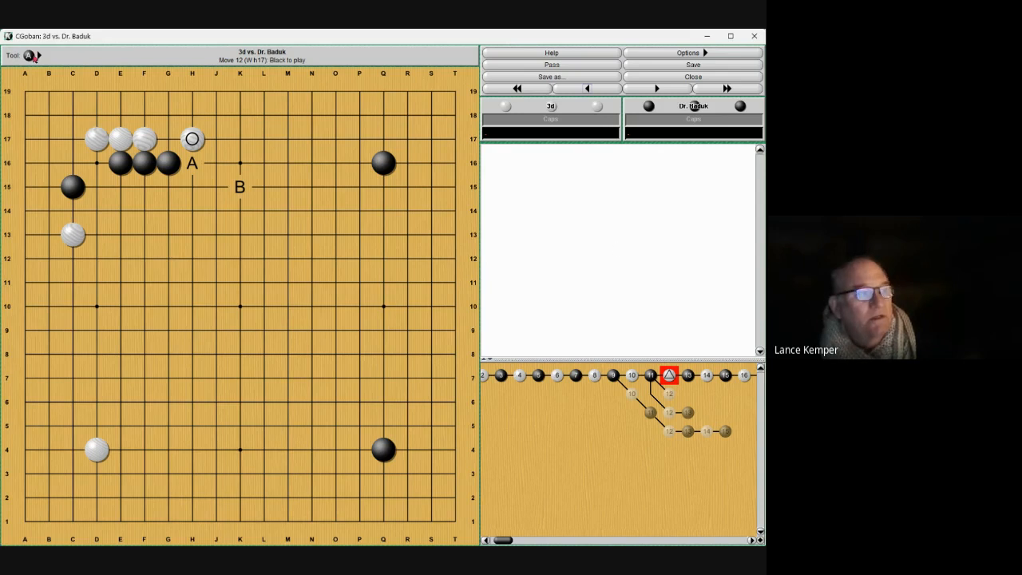
left_click(192, 162)
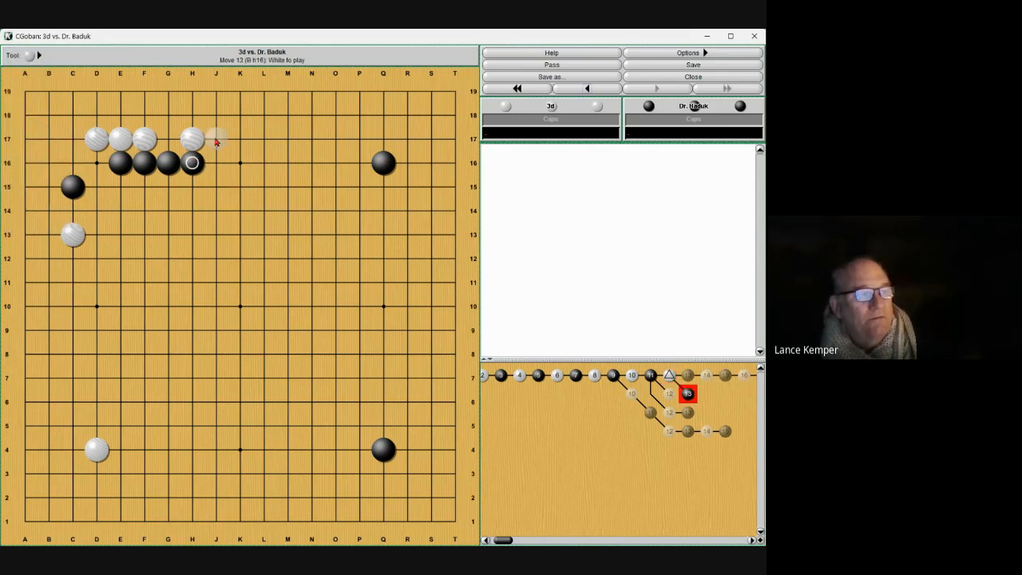
left_click(240, 188)
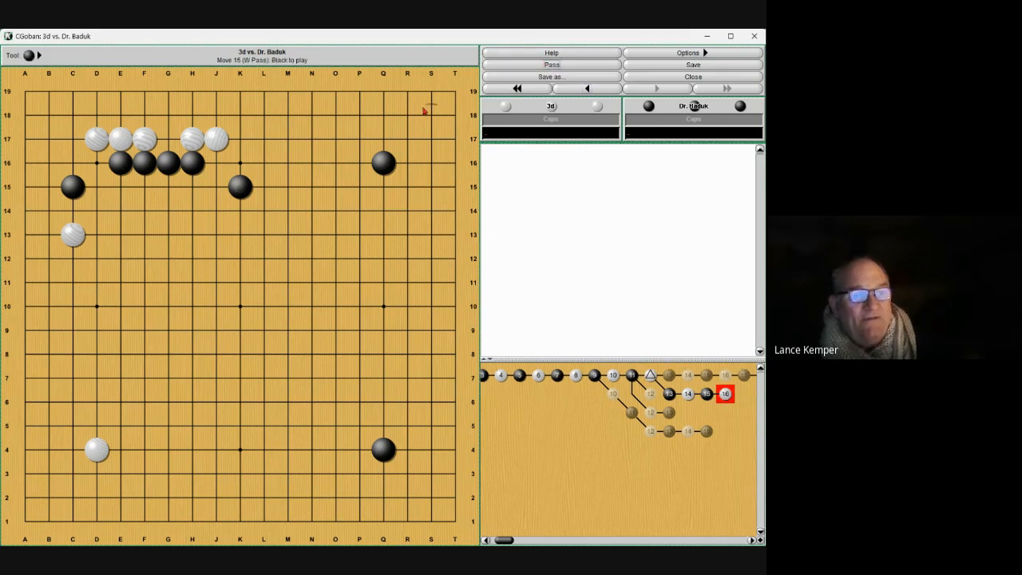
left_click(586, 90)
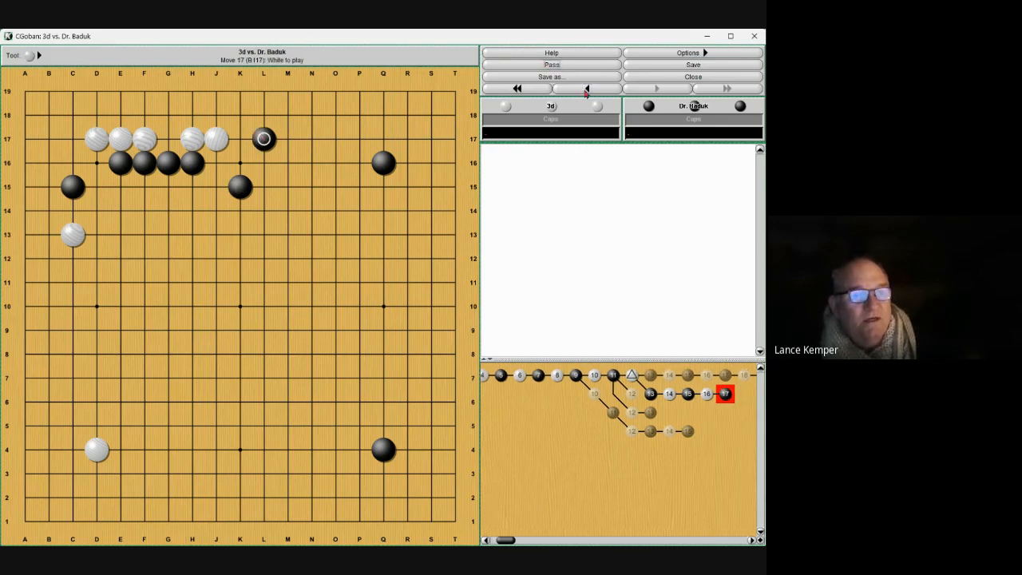
left_click(584, 90)
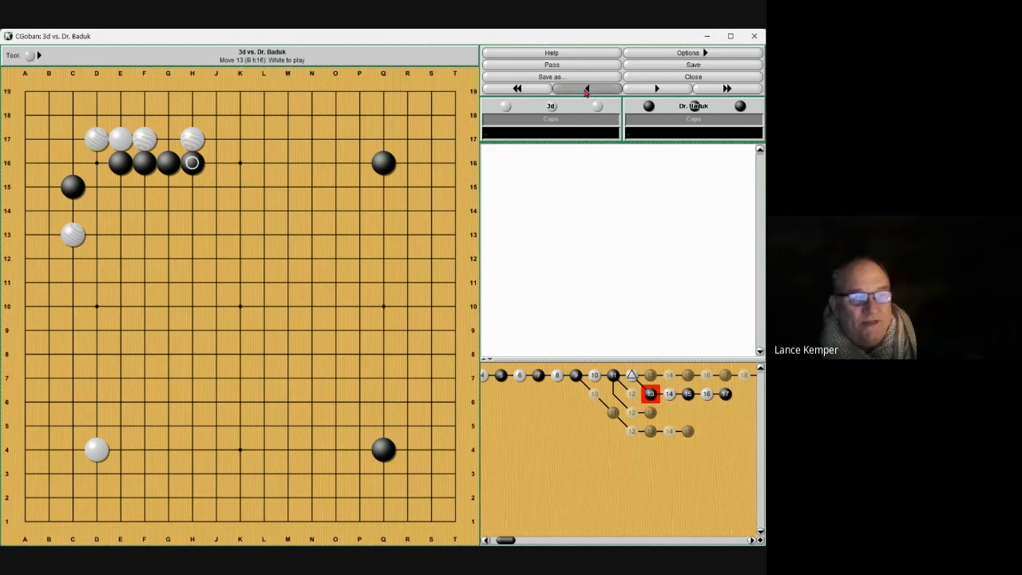
Step: Play out further variations and mark the position after Black D10 with A, B and C
left_click(586, 90)
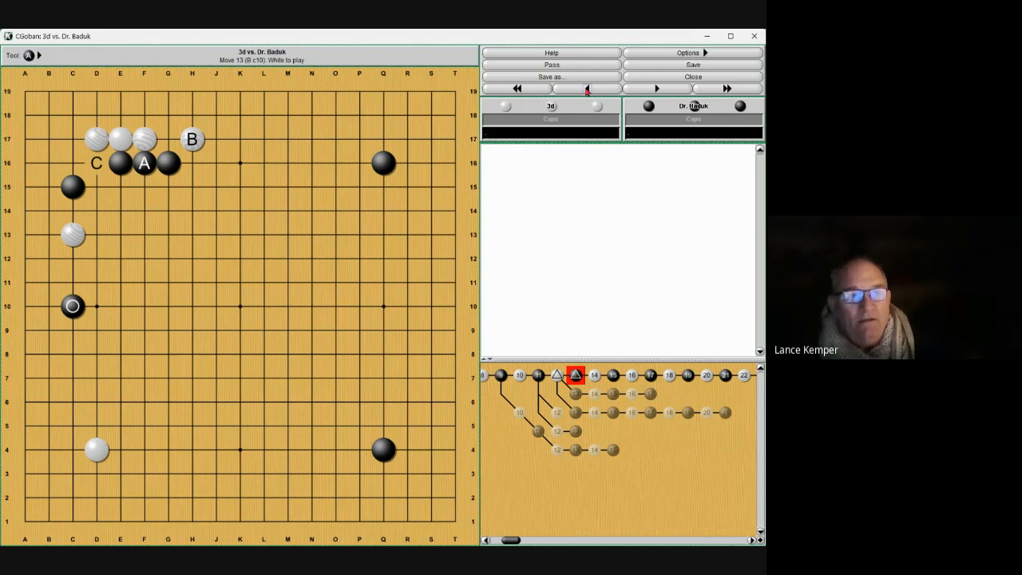
Step: Add White's move-14 reply and a follow-up stone, then return to the marked move 13
left_click(654, 90)
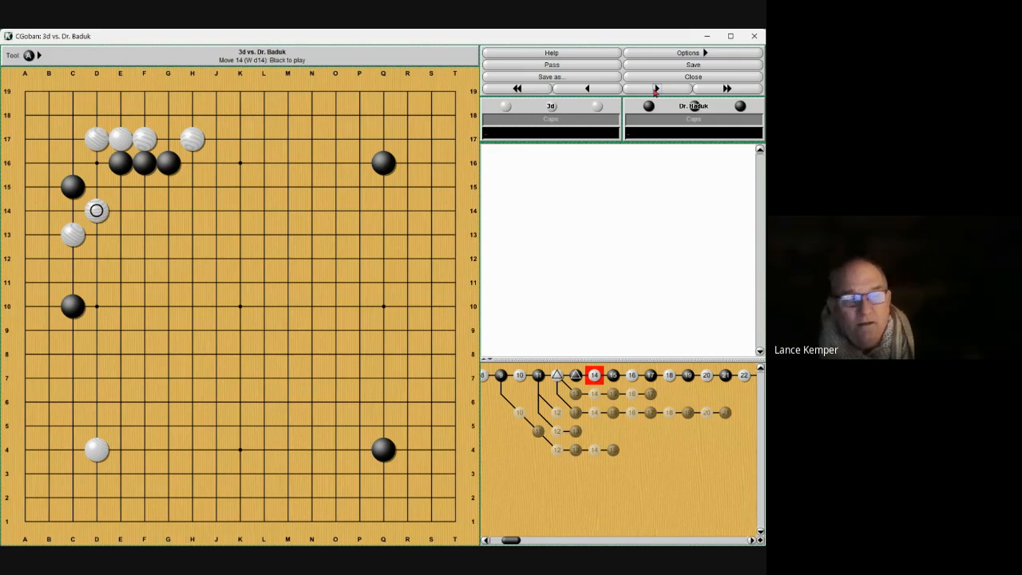
left_click(24, 54)
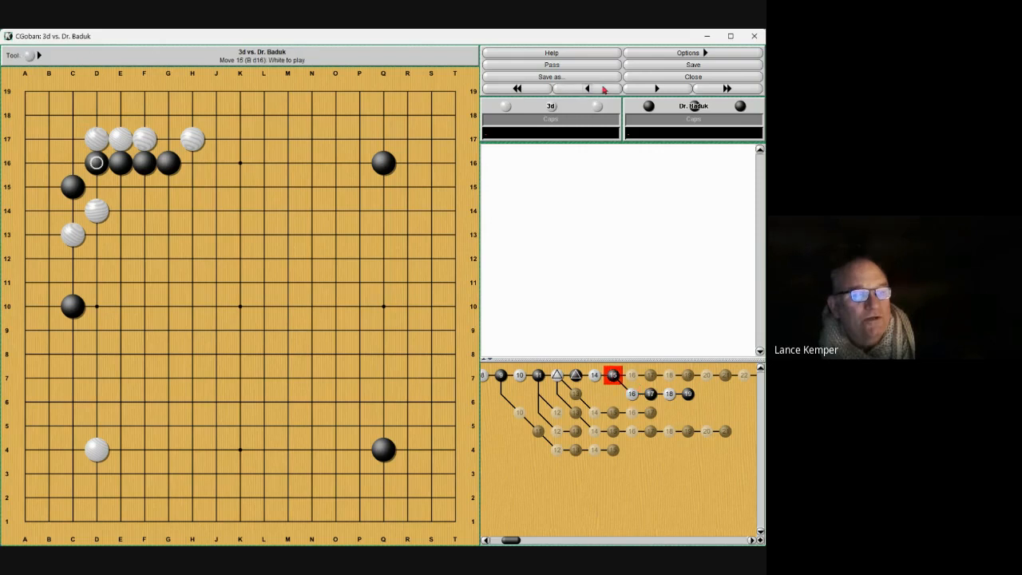
left_click(587, 90)
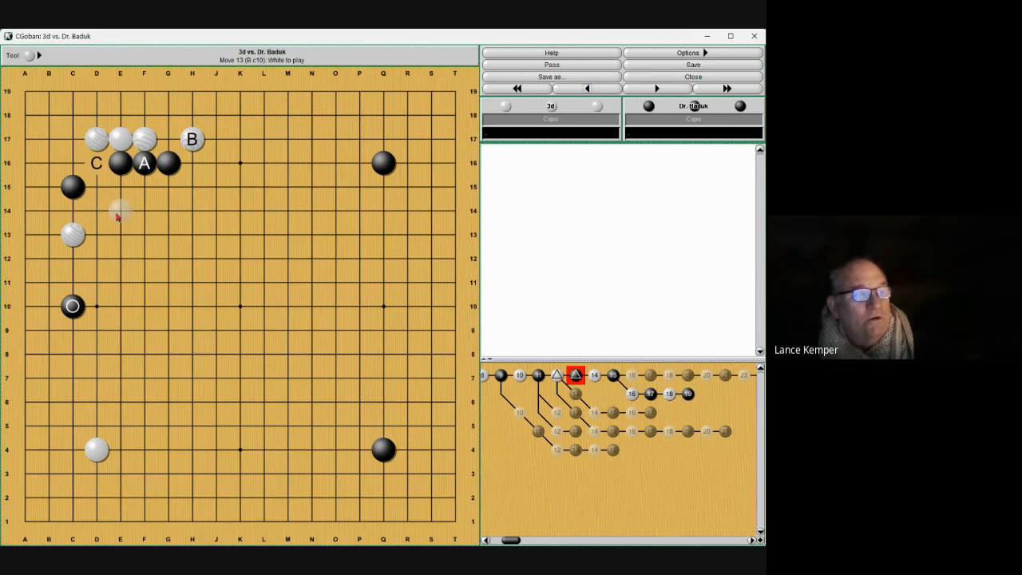
mouse_move(121, 262)
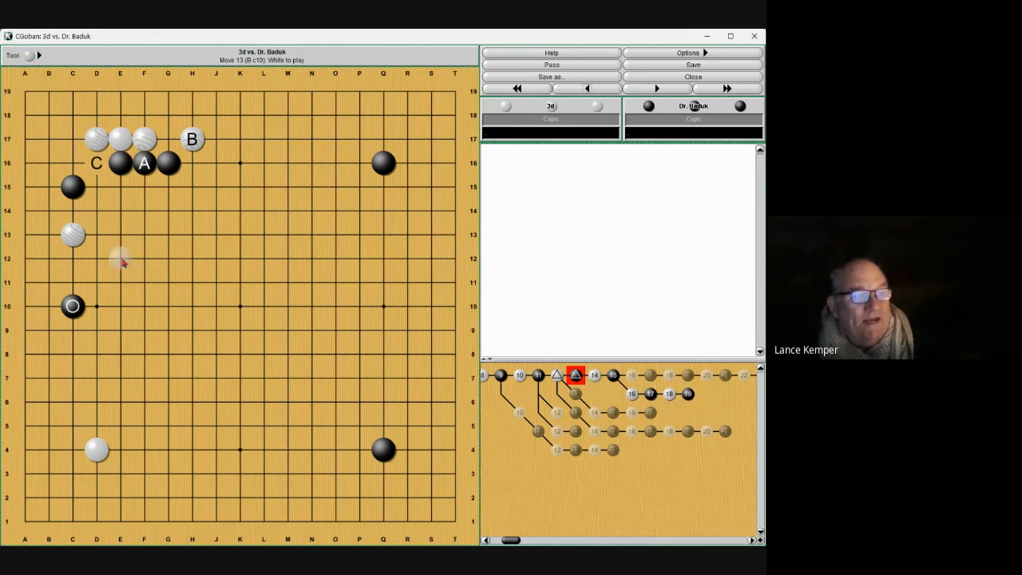
mouse_move(99, 281)
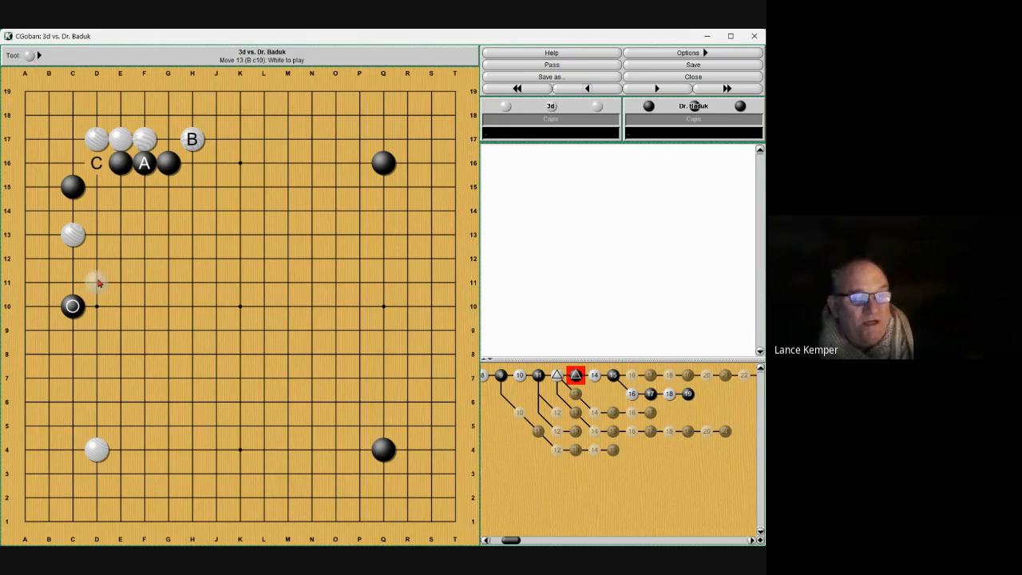
Step: Play a different White reply at move 14 and extend it into a longer variation
left_click(96, 281)
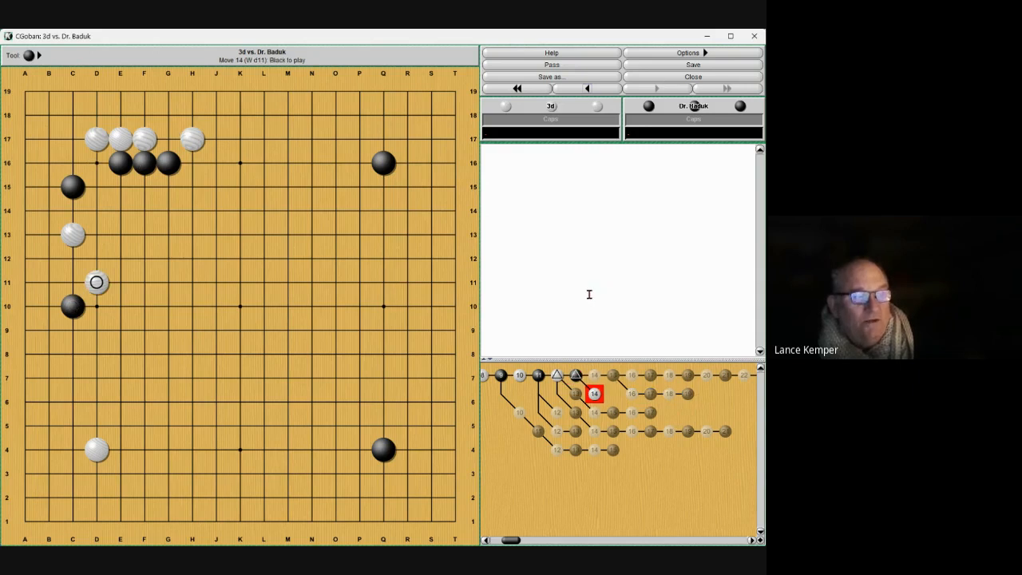
left_click(95, 307)
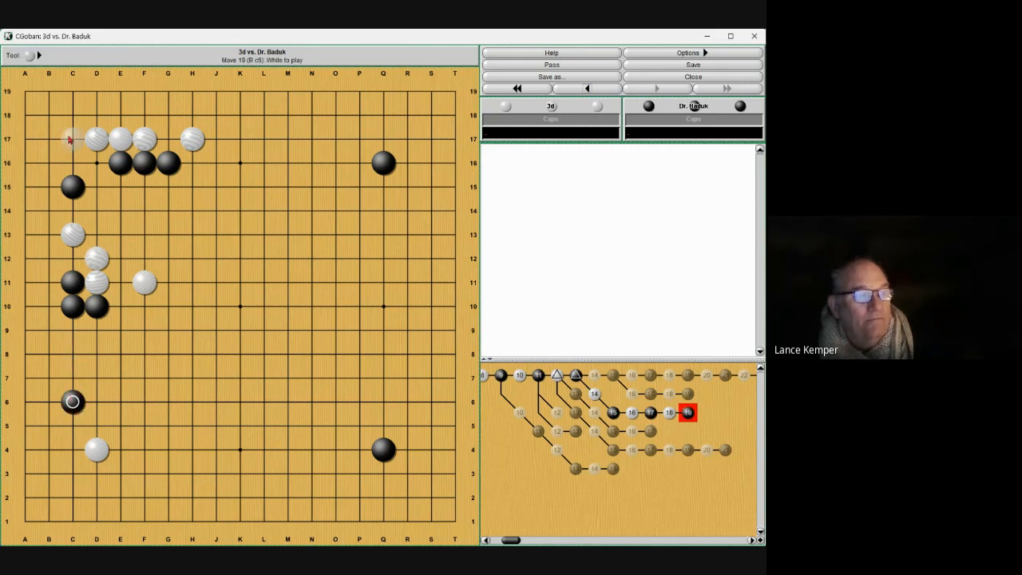
left_click(120, 211)
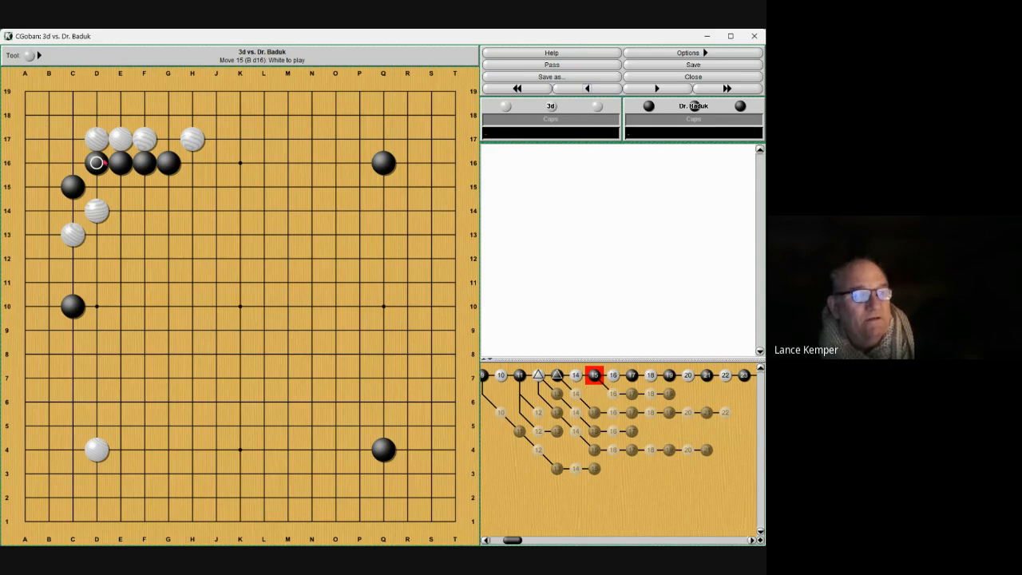
Step: Advance to move 16 (White C7) and label the white stones at D17 and D14 as A and B
left_click(72, 139)
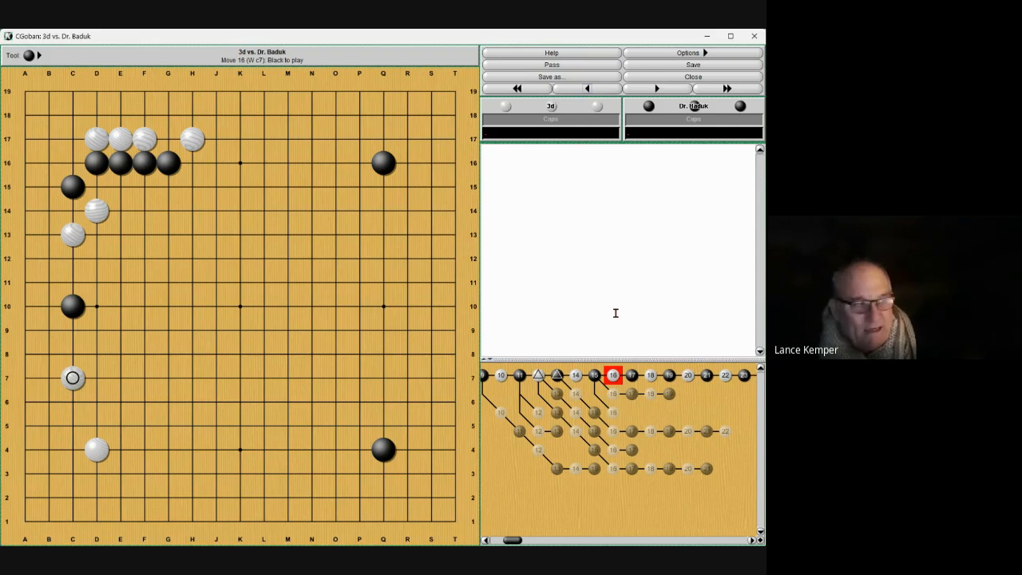
left_click(24, 55)
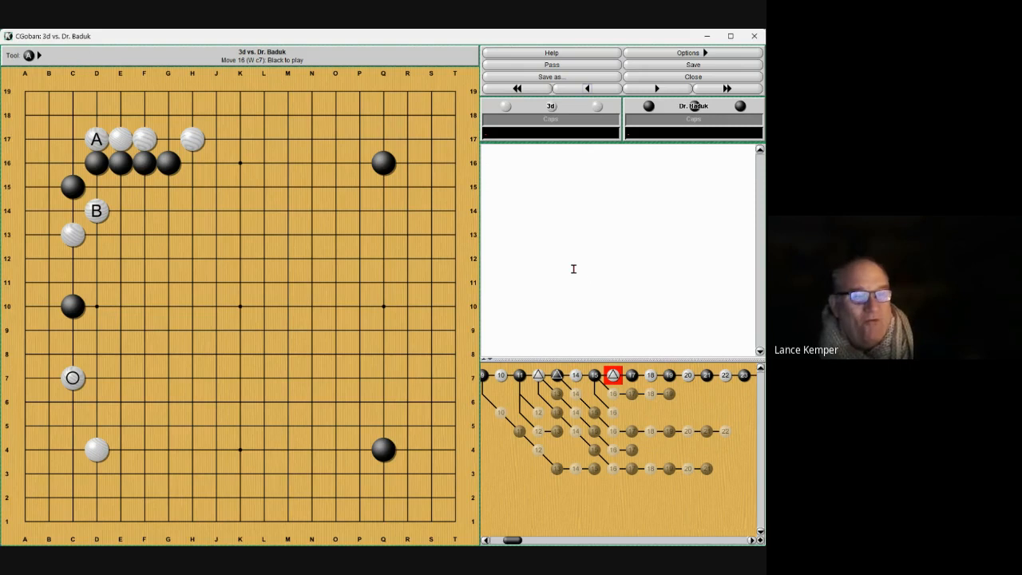
mouse_move(656, 89)
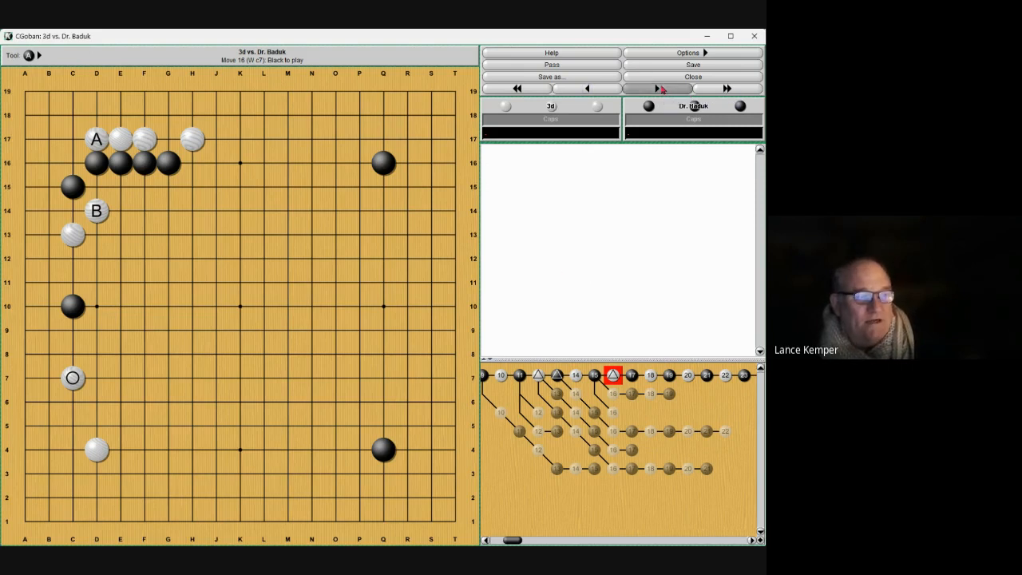
Step: View the Black E10 variation at move 17, then return to main-line move 16
left_click(656, 89)
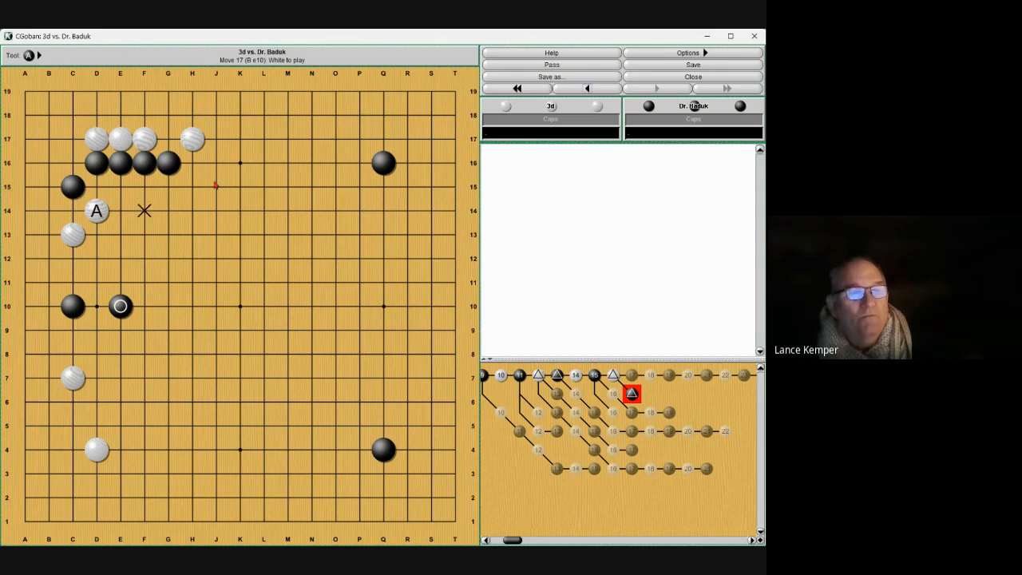
left_click(587, 89)
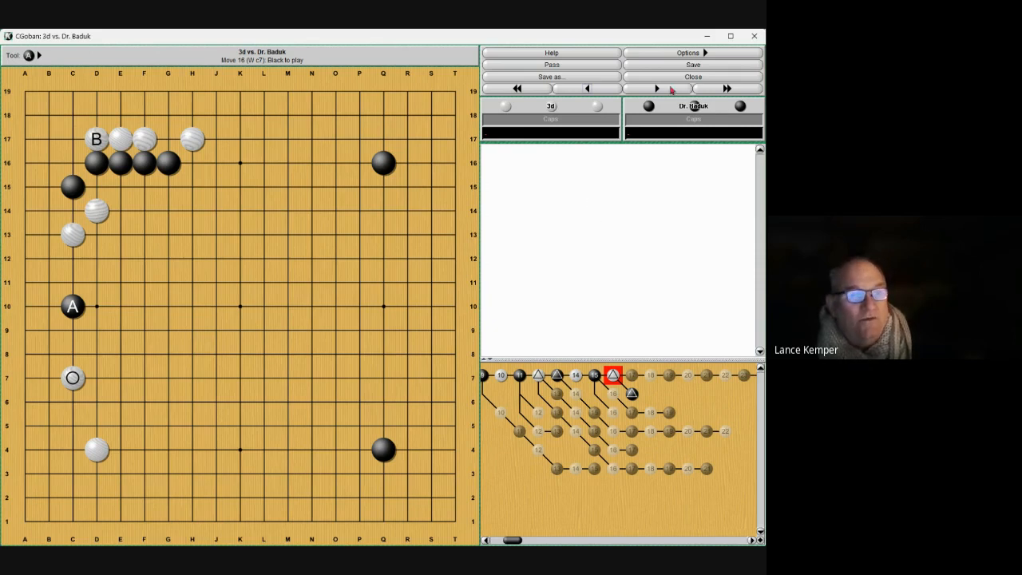
mouse_move(656, 89)
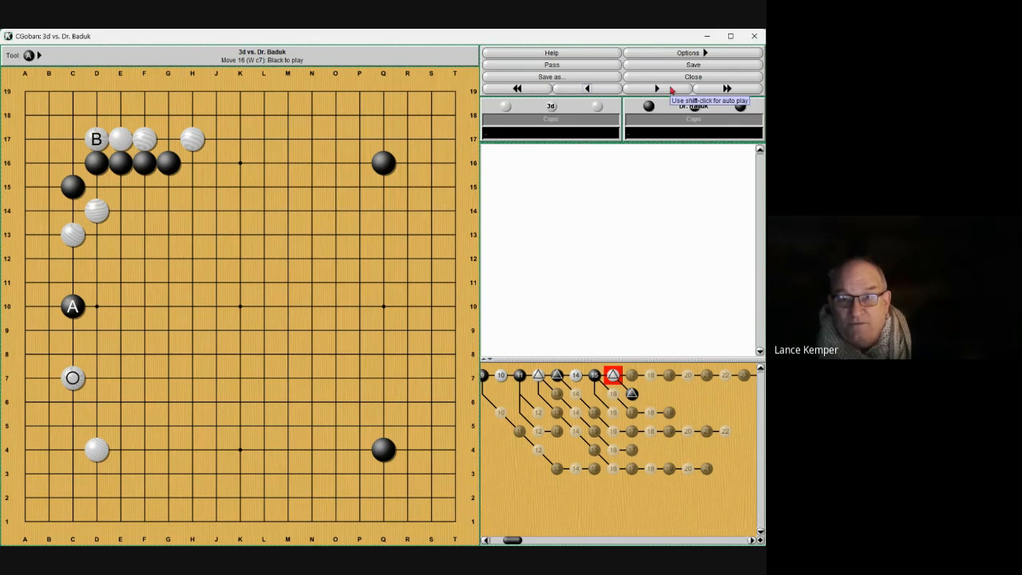
Step: Revisit the E10 variation, rejoin the main line, and advance to move 25 (Black E10)
left_click(655, 90)
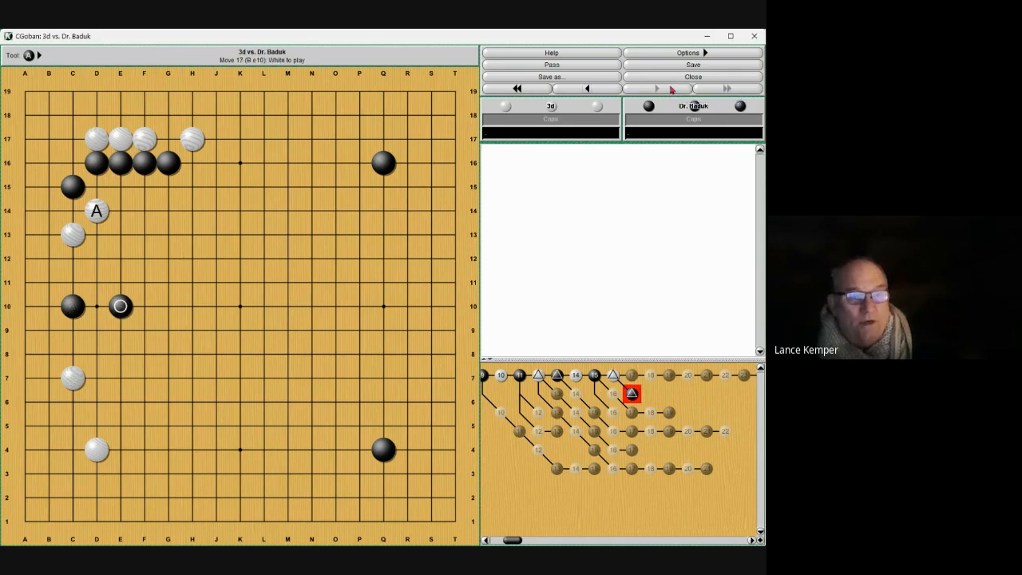
left_click(655, 90)
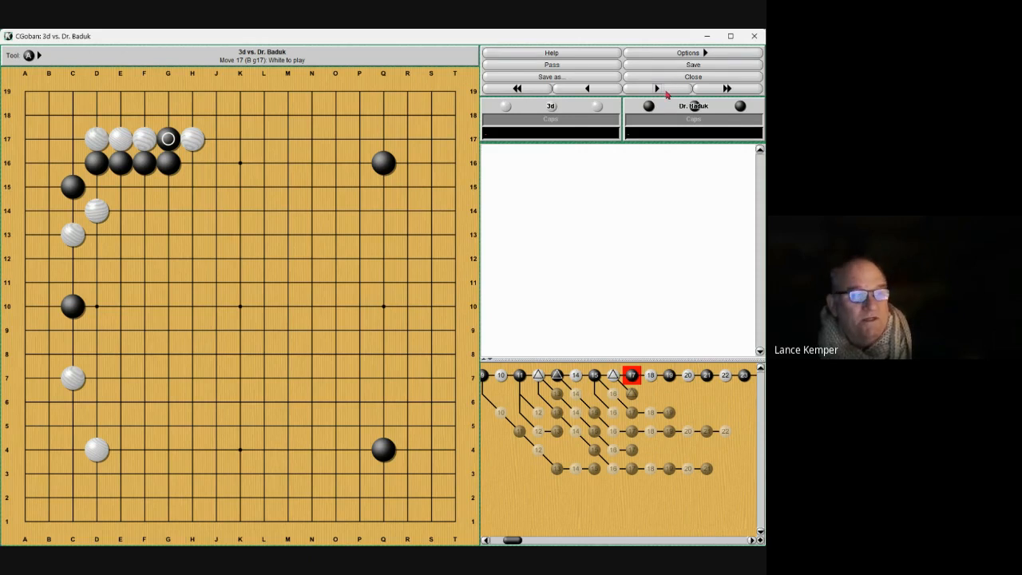
left_click(655, 90)
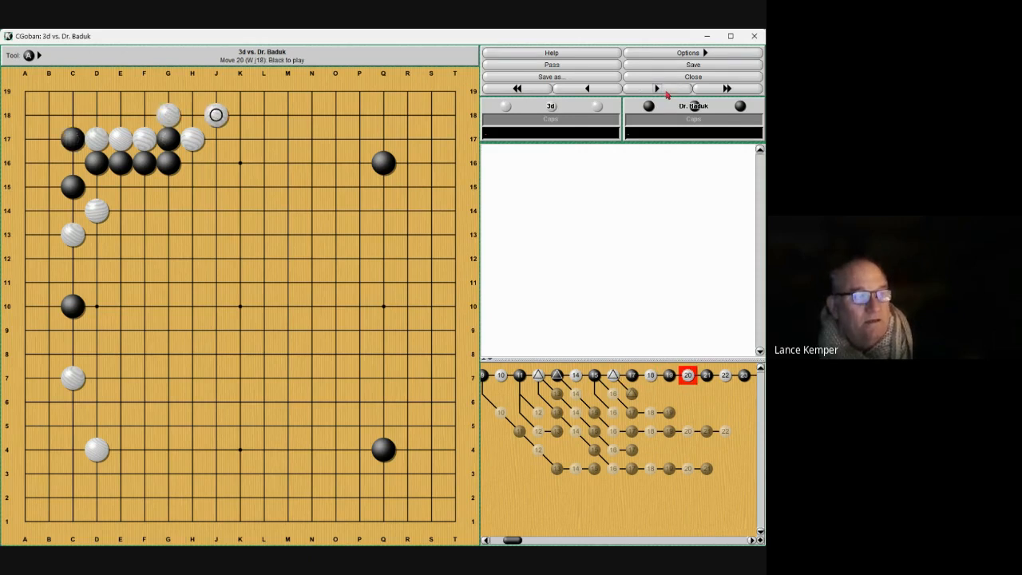
left_click(656, 89)
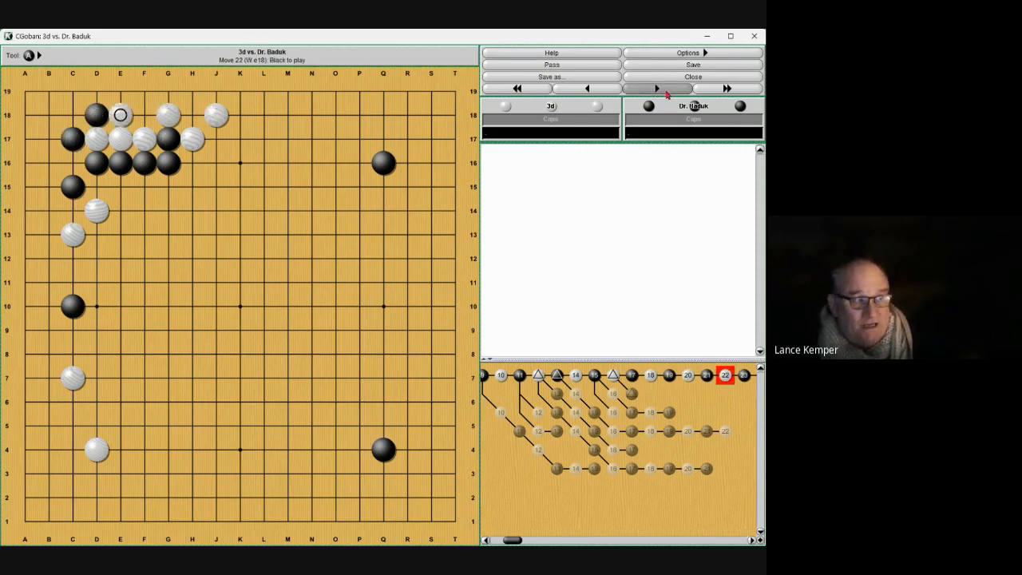
left_click(655, 90)
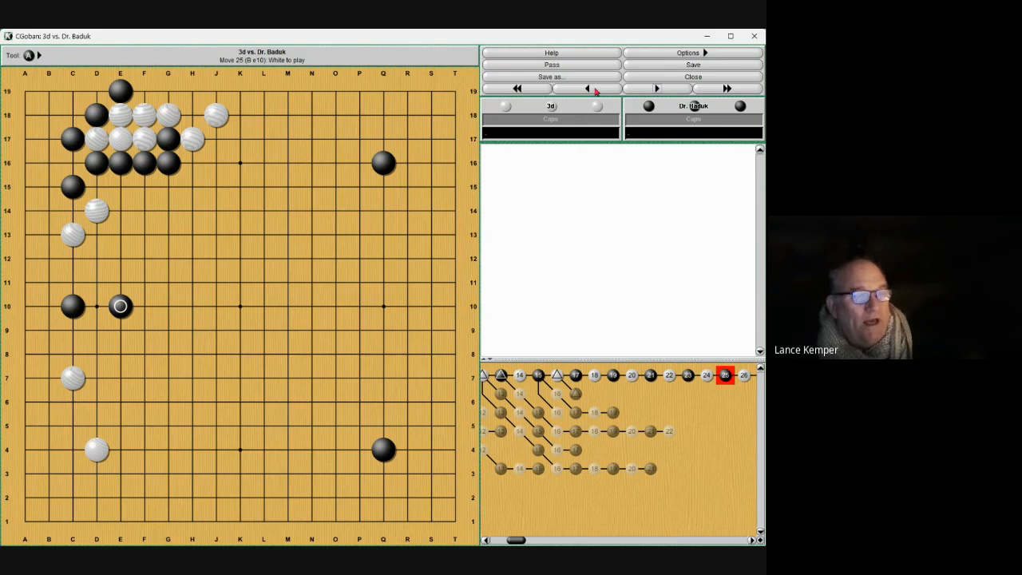
Step: From move 24, record a Black D12–D13 variation with the Move tool, then return to main-line move 25
left_click(587, 89)
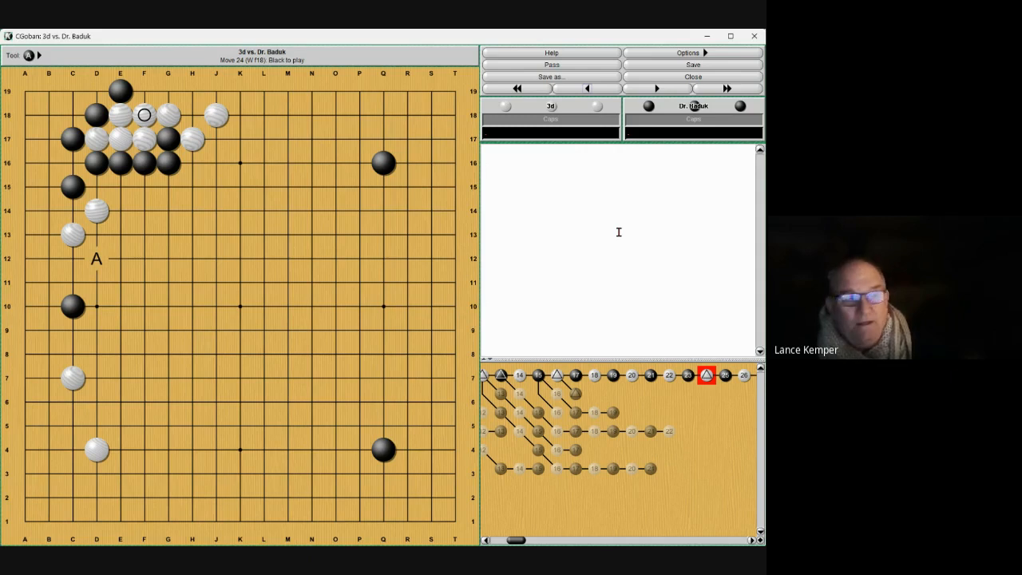
left_click(28, 54)
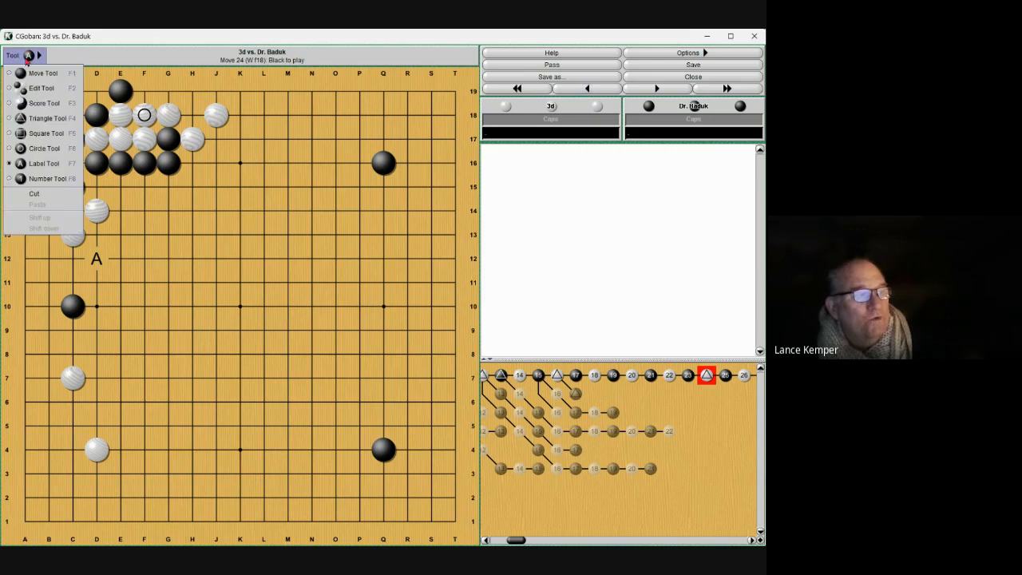
left_click(95, 259)
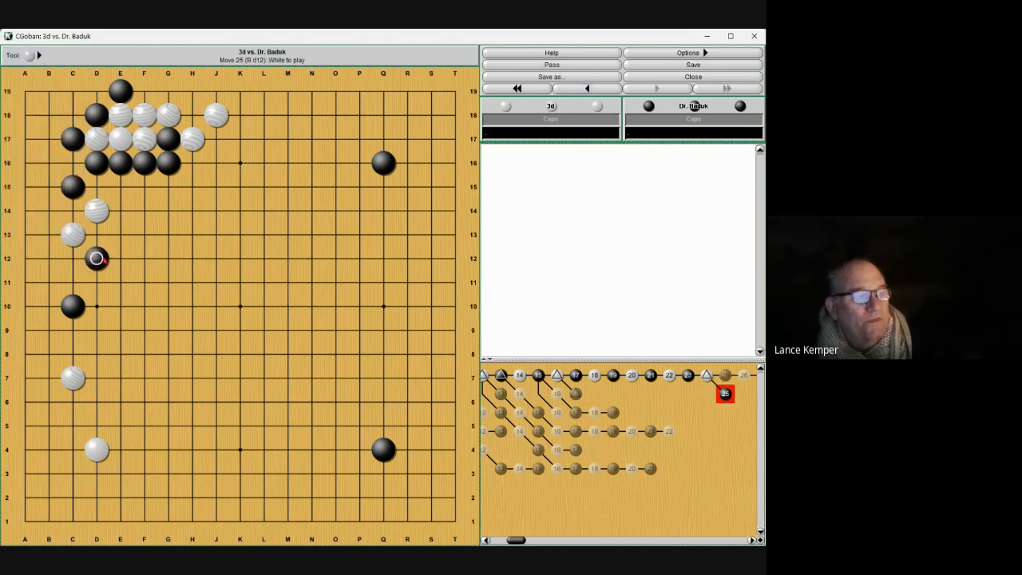
mouse_move(524, 211)
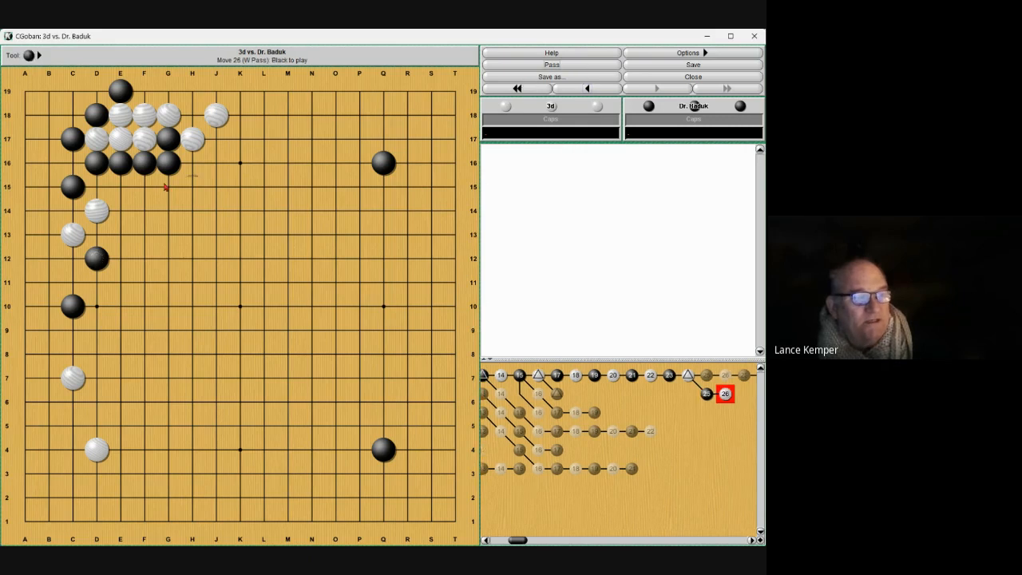
left_click(74, 233)
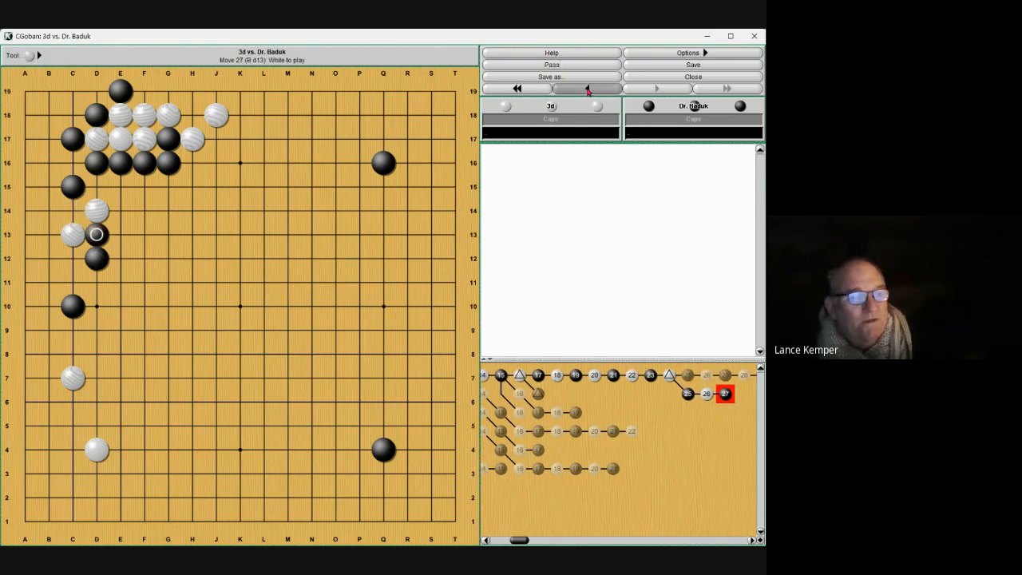
left_click(587, 88)
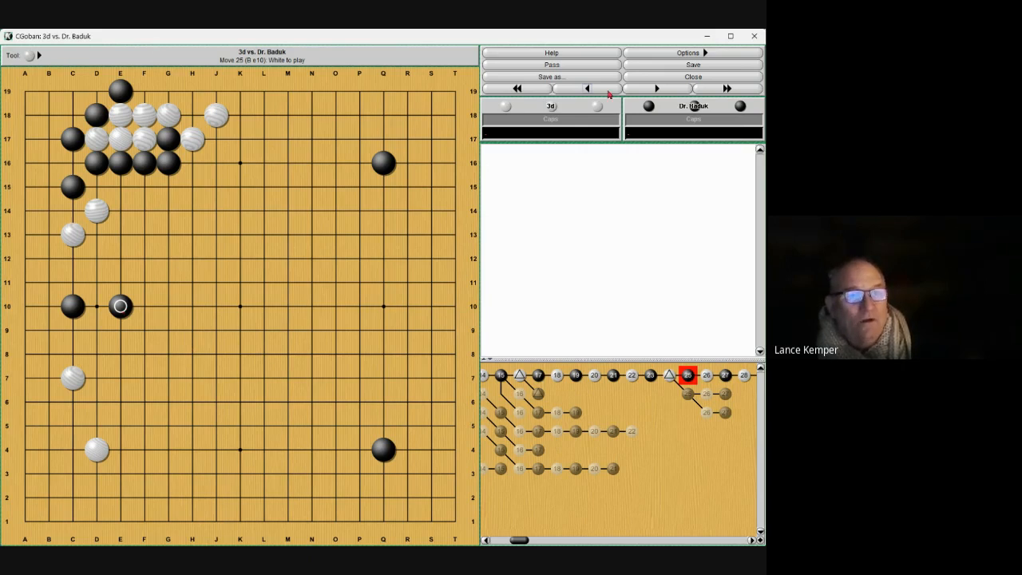
Step: Advance the main line to move 26, White at D11
left_click(96, 259)
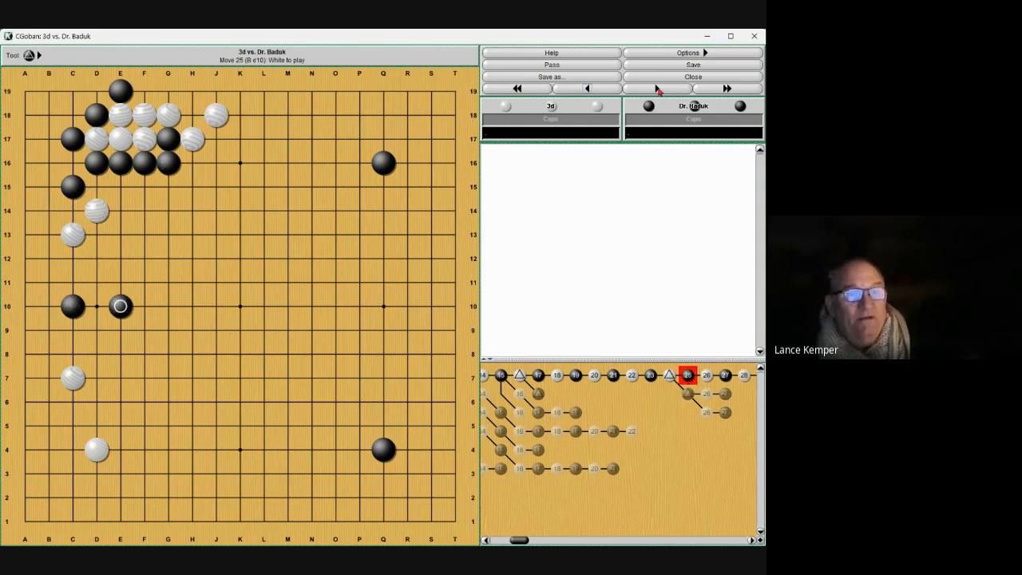
left_click(95, 281)
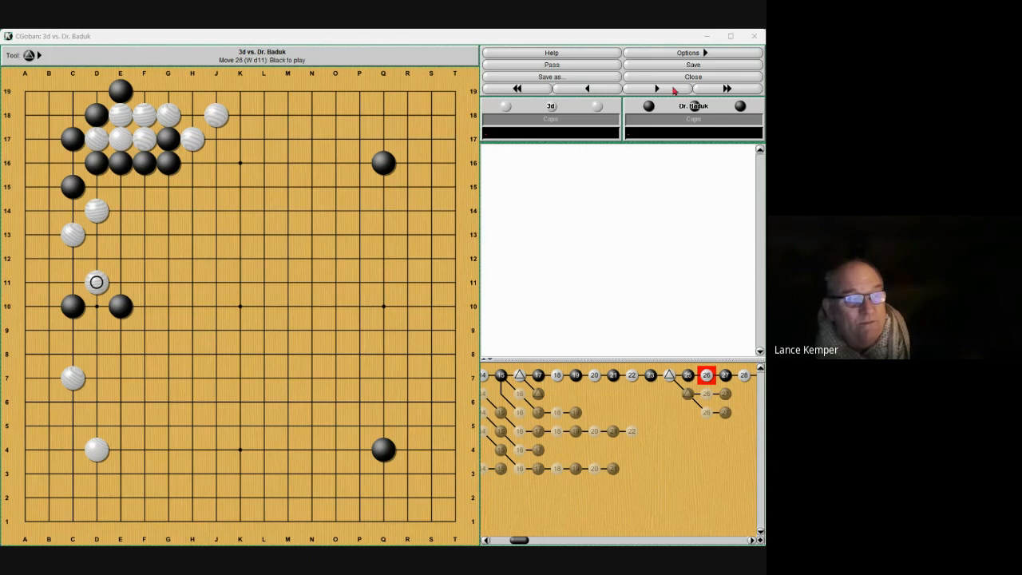
Step: Step through moves 28–29, return to move 28 and show the White G13 variation
left_click(655, 88)
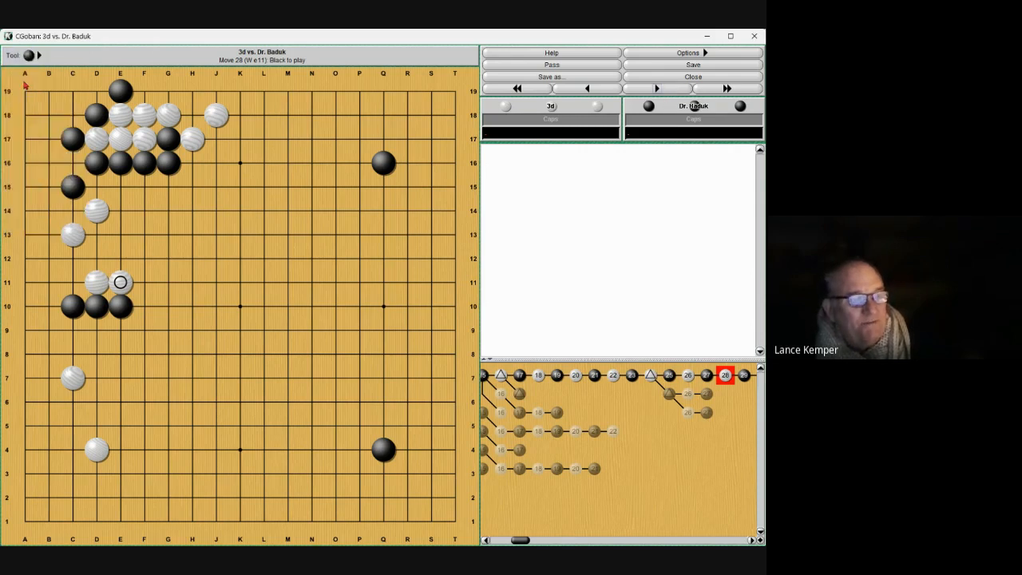
left_click(143, 281)
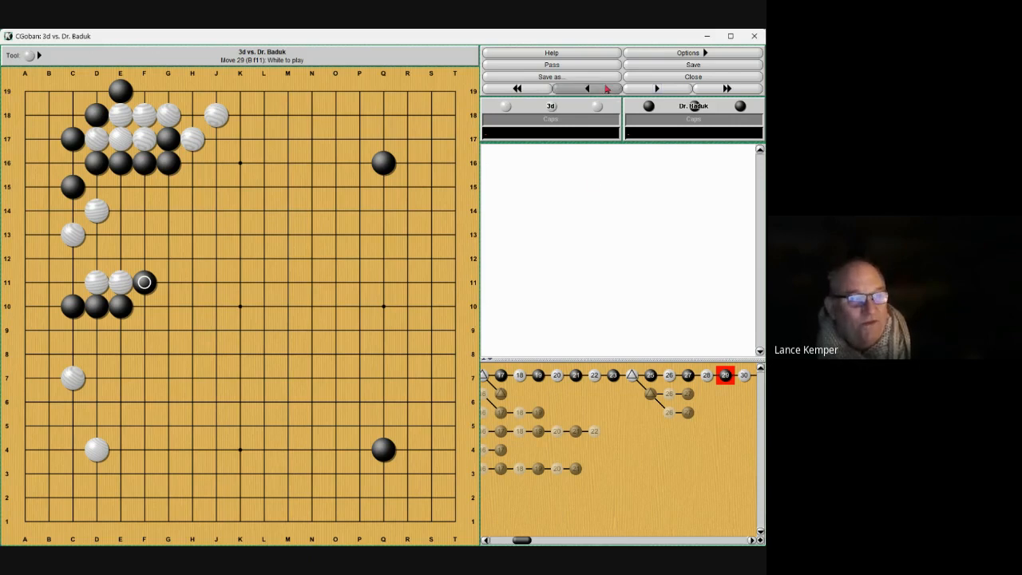
left_click(588, 90)
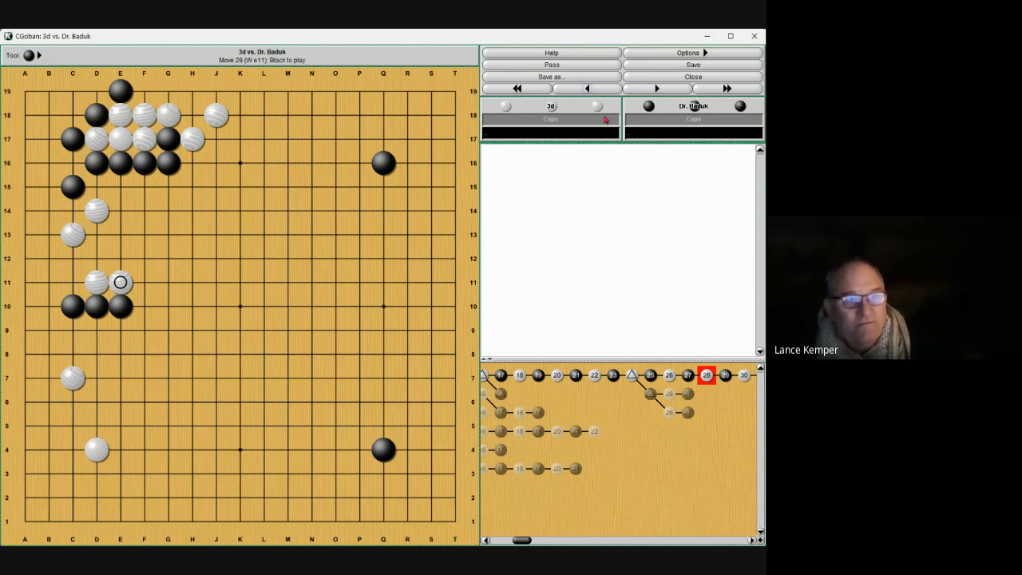
left_click(549, 77)
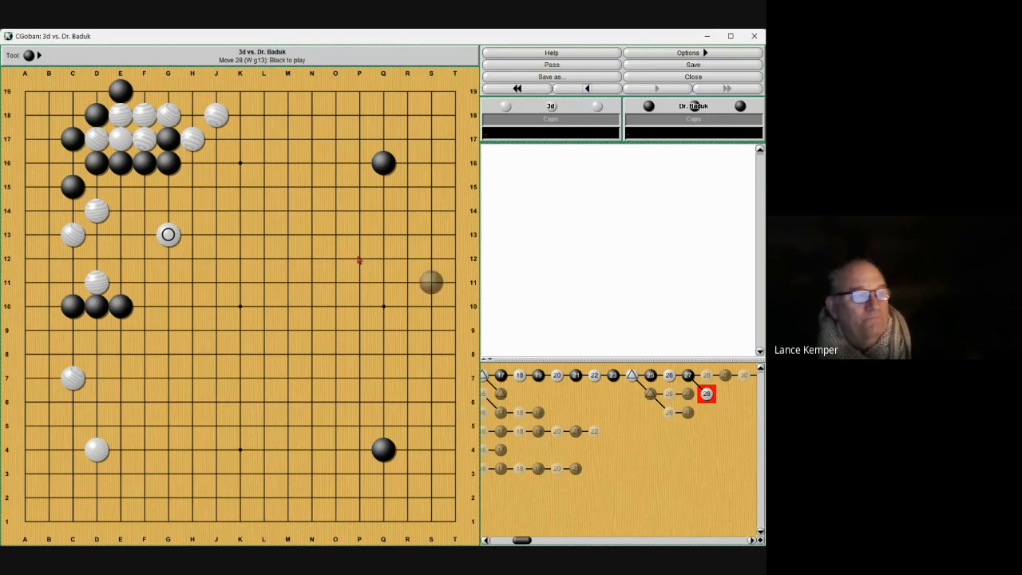
mouse_move(29, 54)
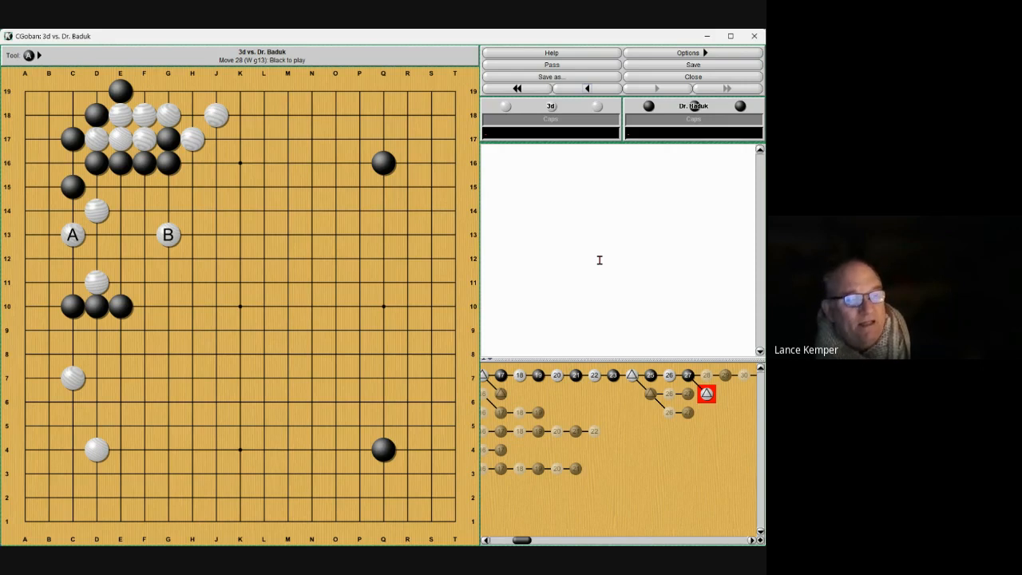
mouse_move(630, 265)
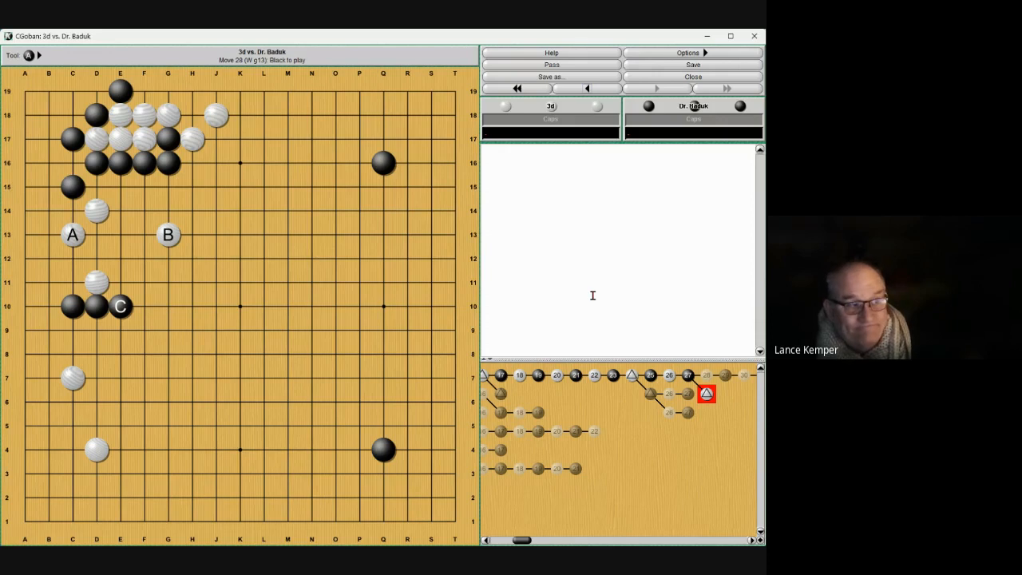
mouse_move(584, 288)
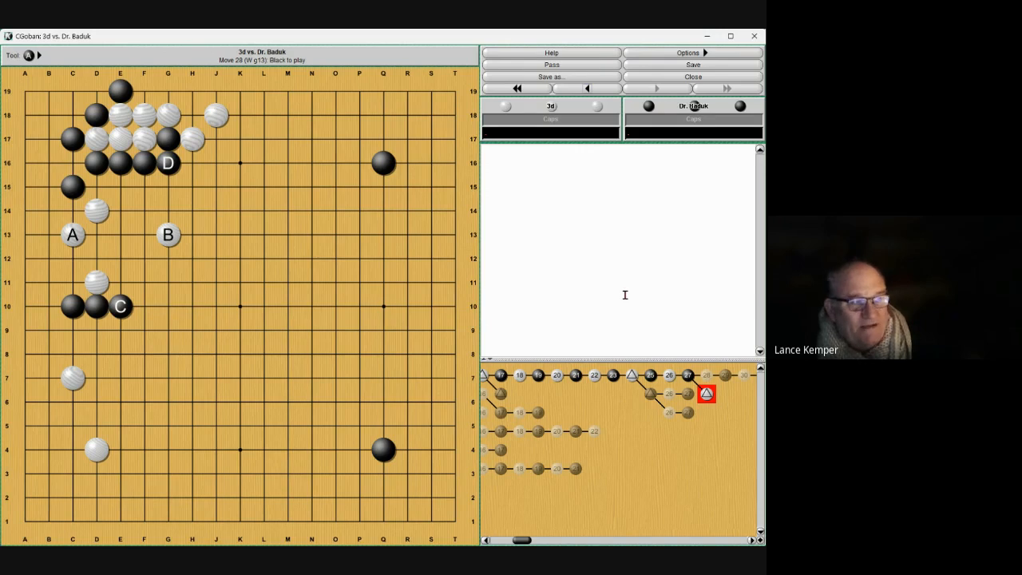
Step: Mark letters A–D on C13, G13, E10 and G16 with the Label tool
left_click(28, 54)
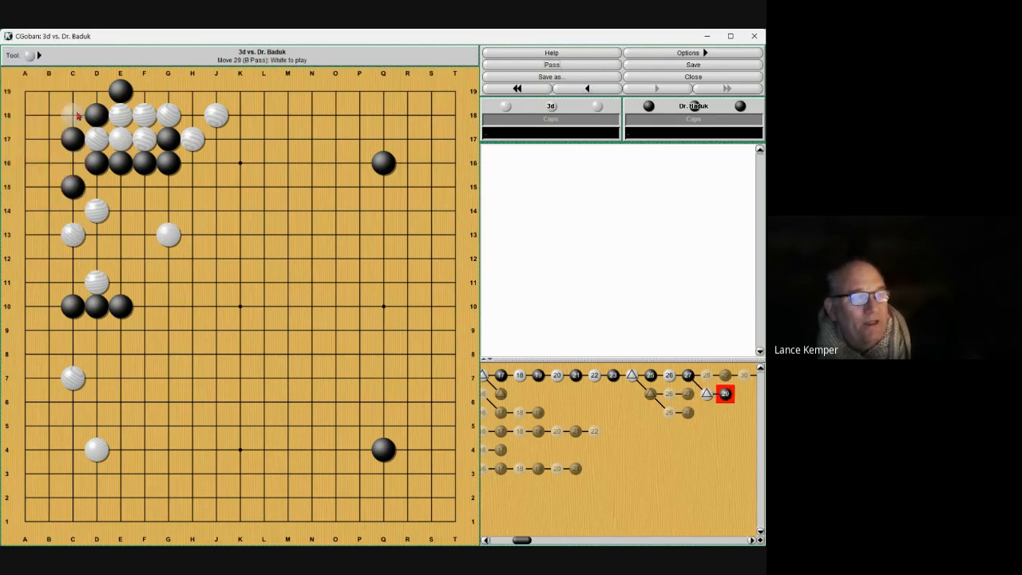
Step: Jump to move 26 of the side variation via the game tree
left_click(74, 115)
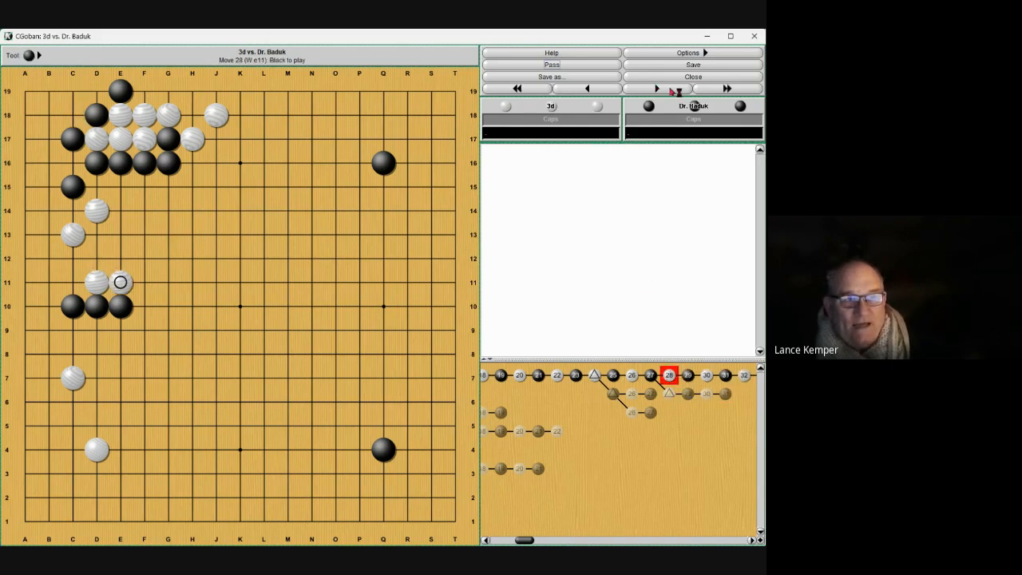
mouse_move(678, 89)
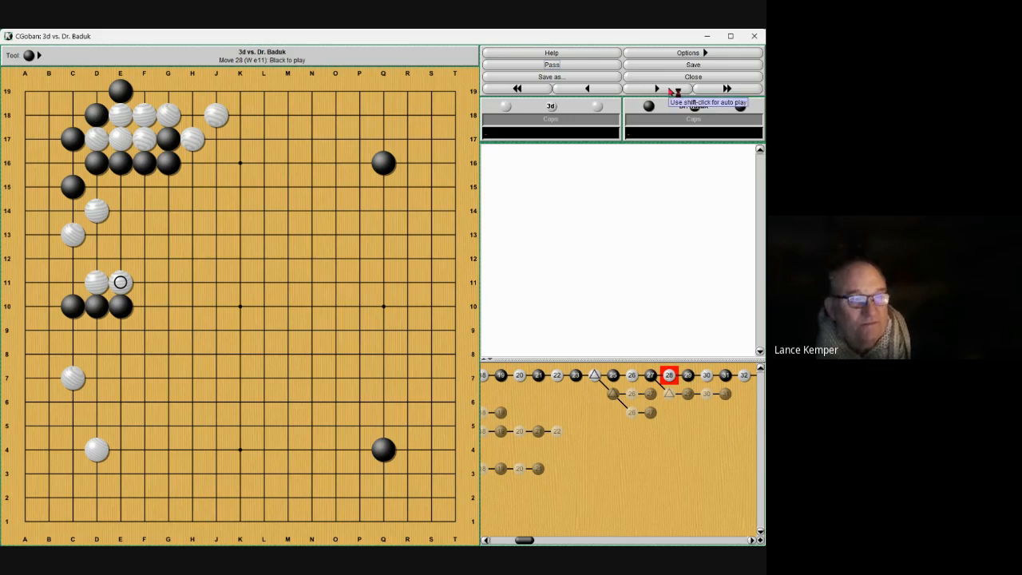
Step: Step through moves 29, 31 and 36, then settle on move 35 with Black at G14
left_click(655, 88)
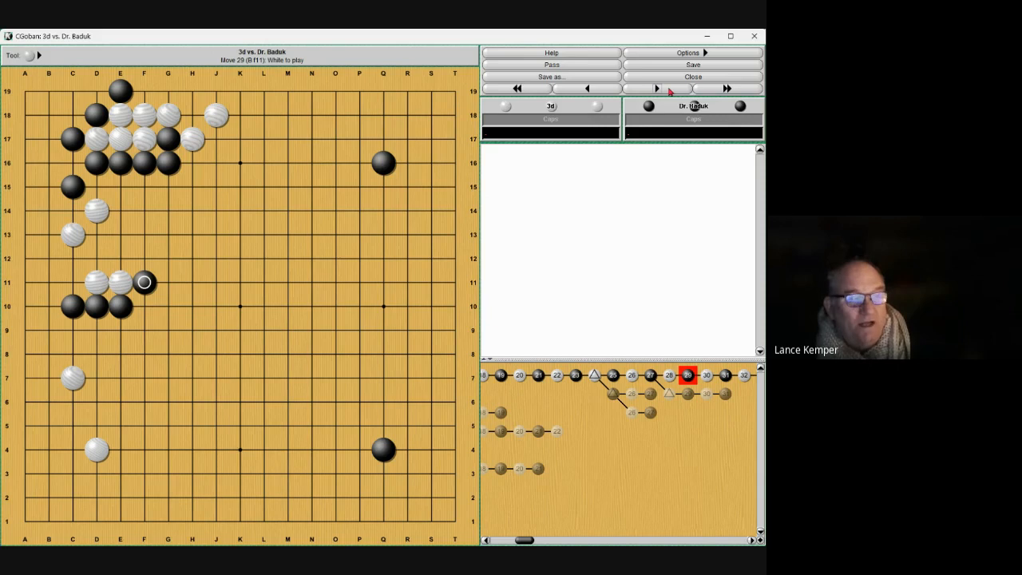
left_click(655, 89)
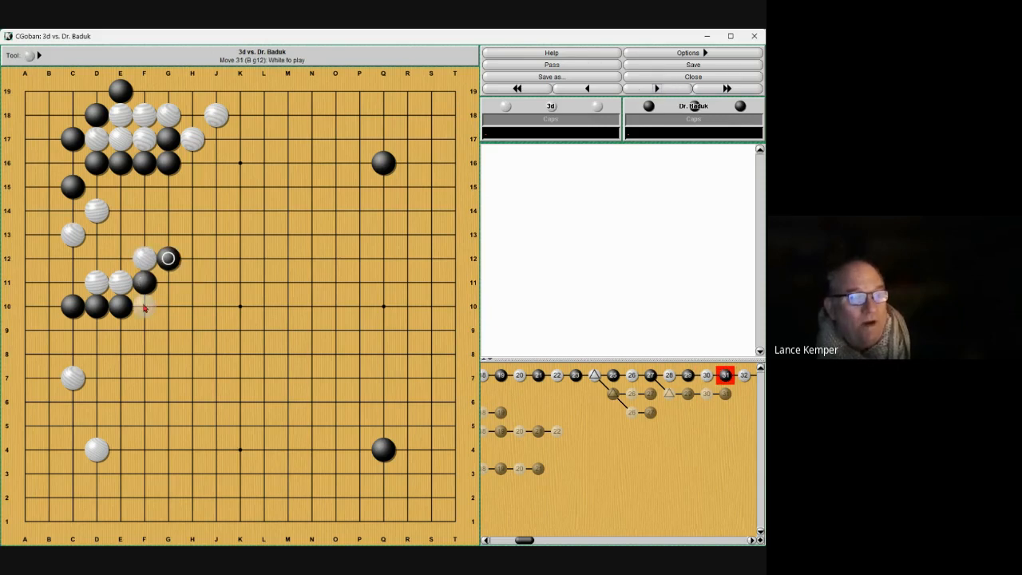
left_click(656, 90)
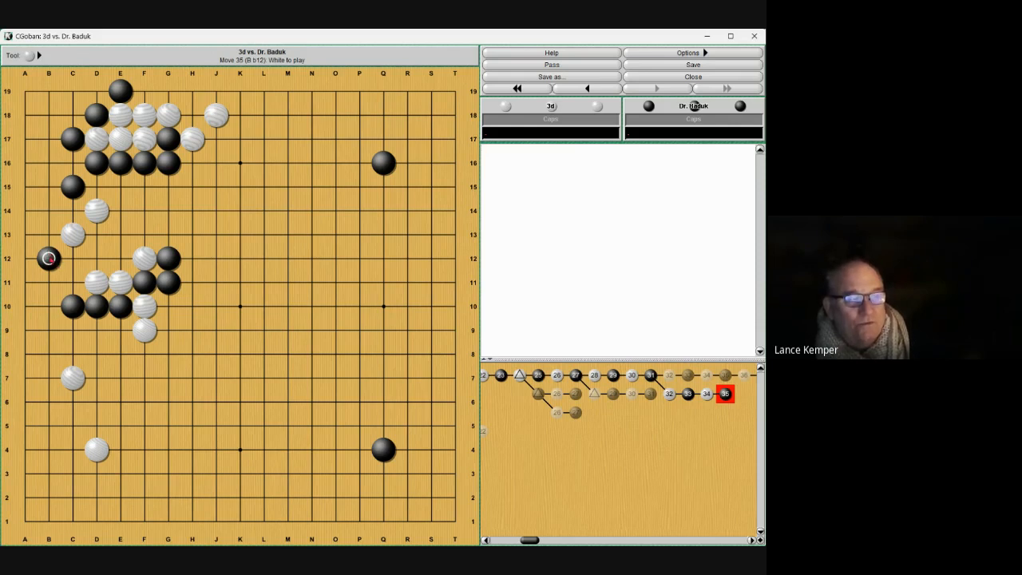
left_click(587, 88)
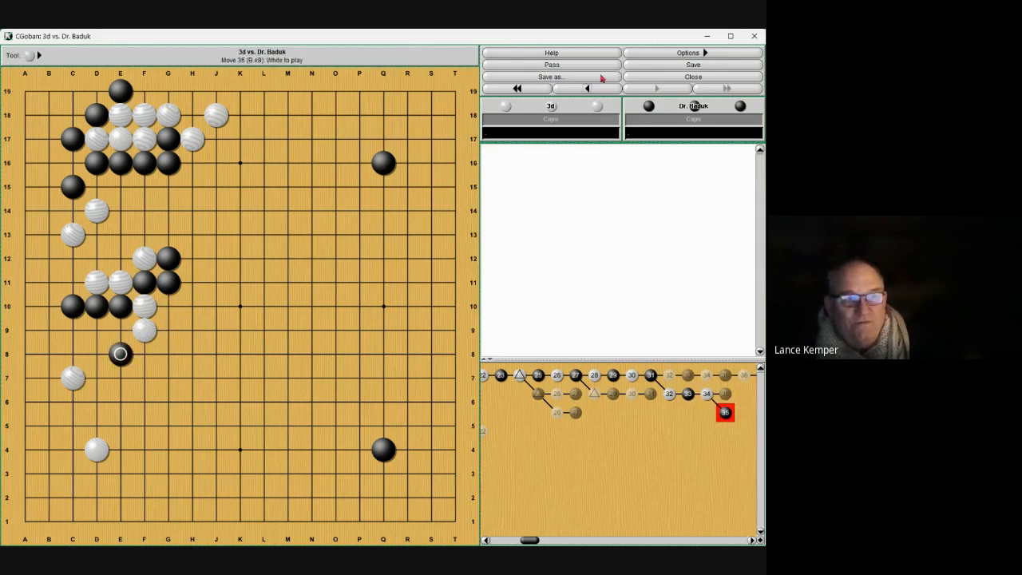
left_click(588, 89)
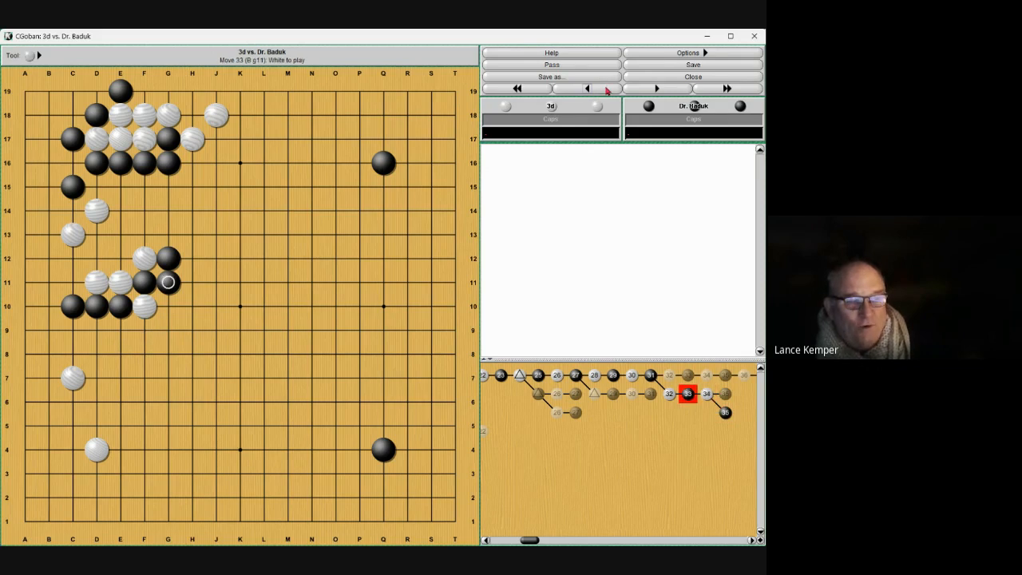
left_click(588, 89)
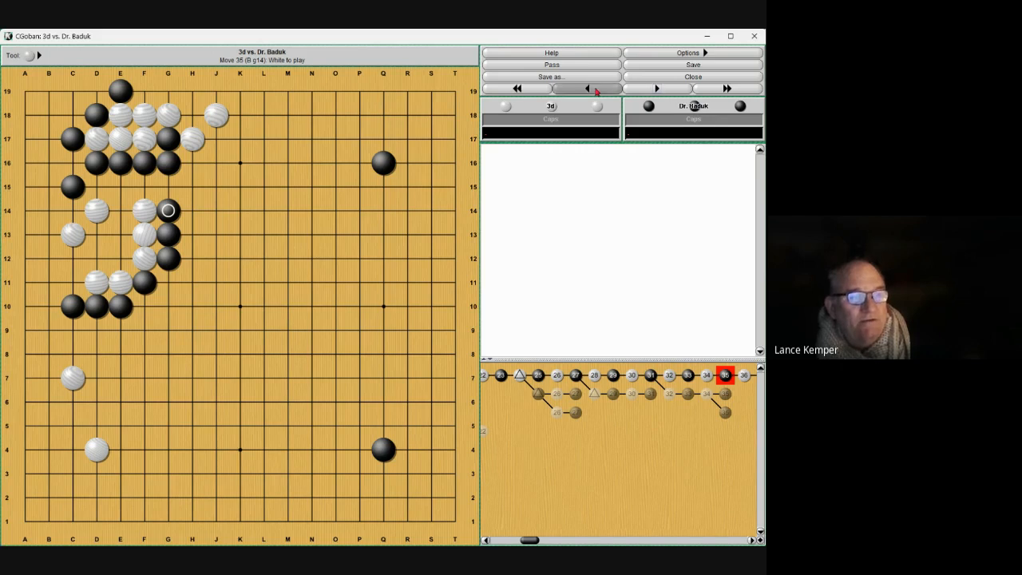
Step: Advance the record through move 42 to move 44 in the upper-left fight
left_click(588, 90)
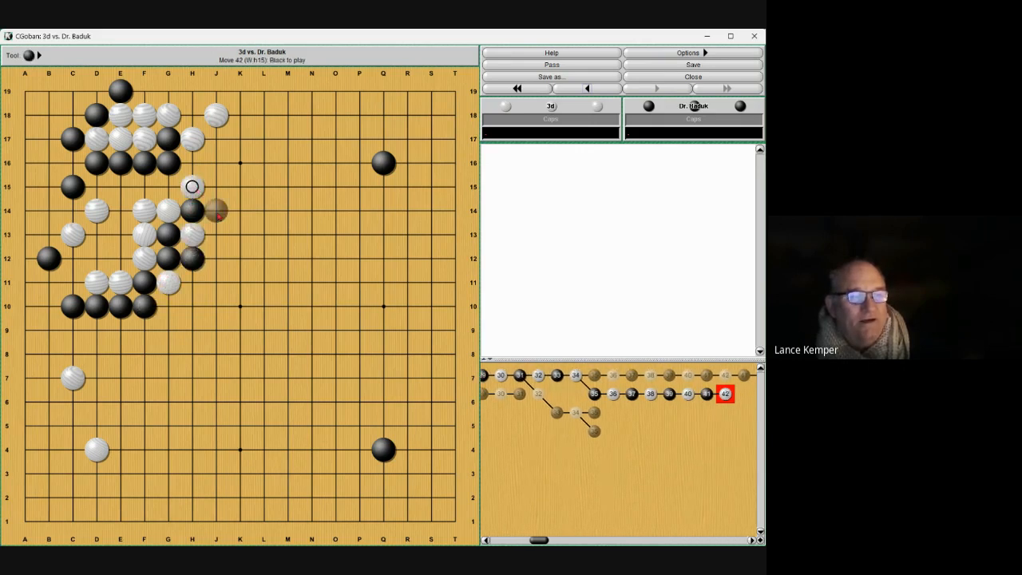
left_click(215, 210)
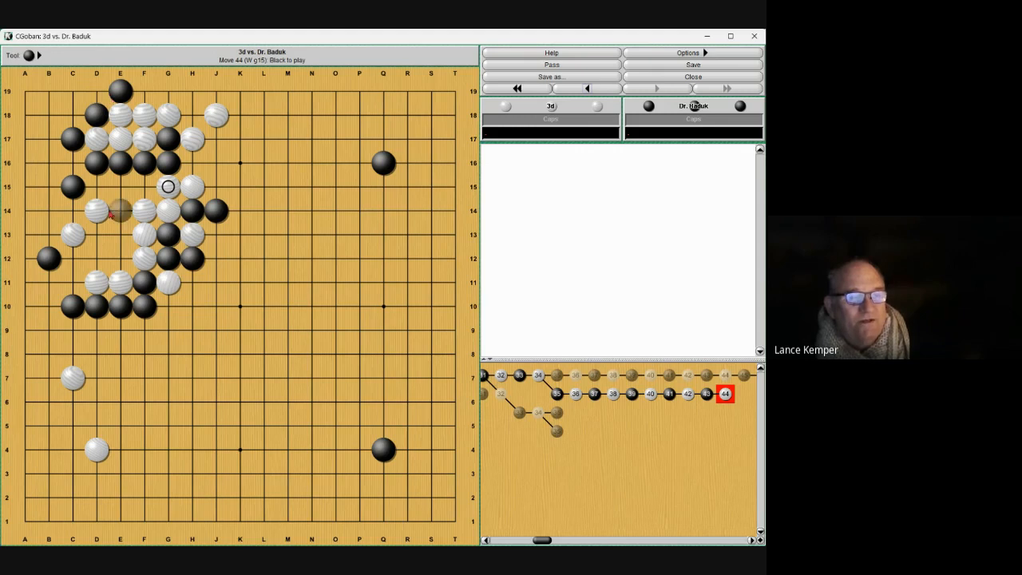
Step: Pick a board tool and return to move 35 with White to play
left_click(24, 54)
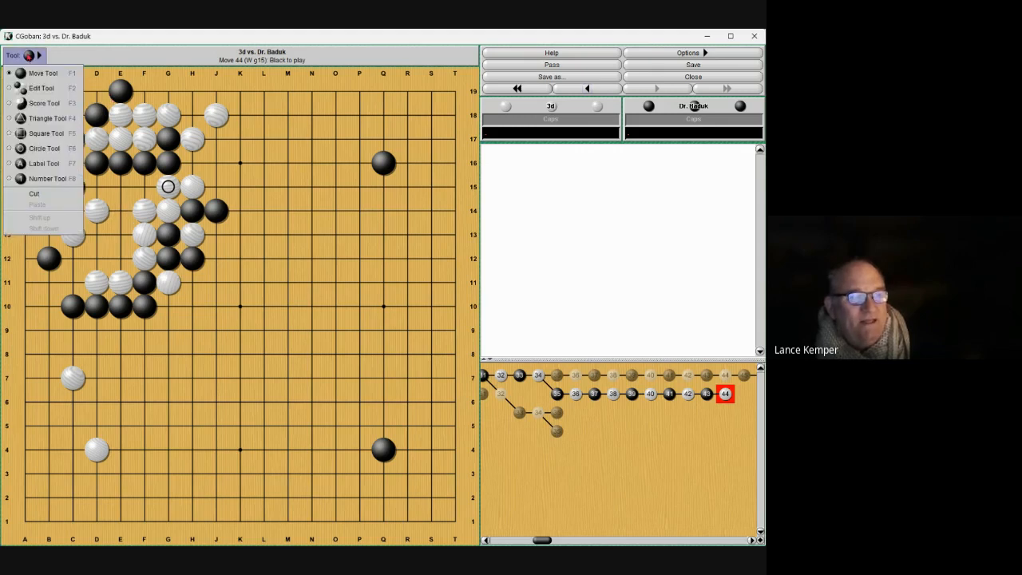
left_click(144, 281)
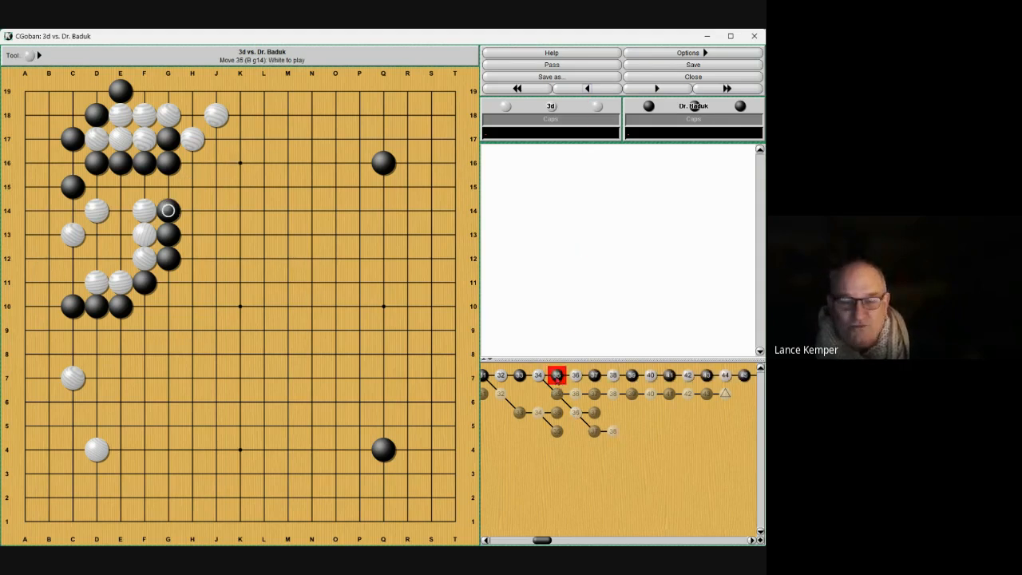
mouse_move(571, 329)
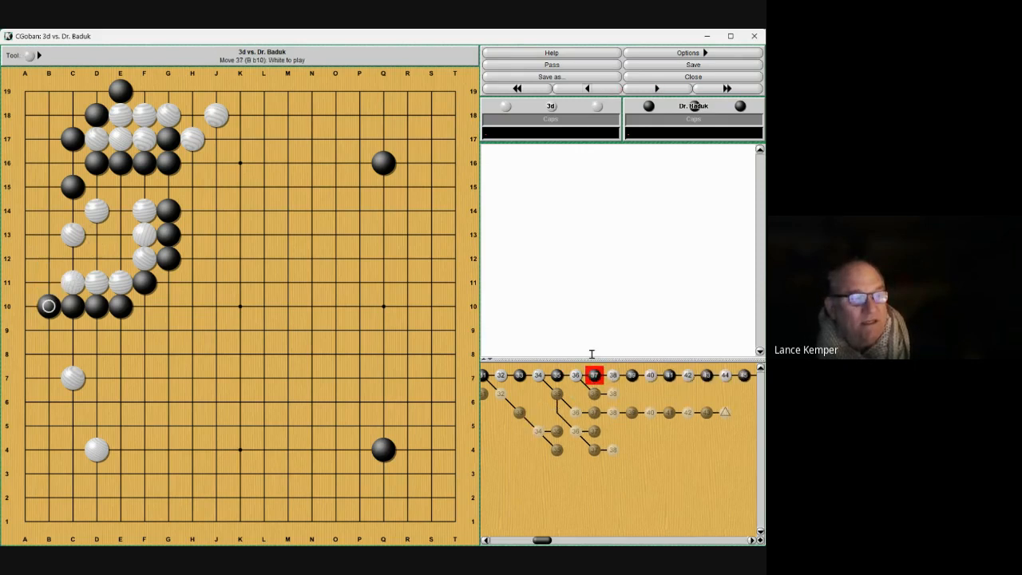
Step: Follow the variation through moves 41, 42 and 43 to move 52
left_click(656, 88)
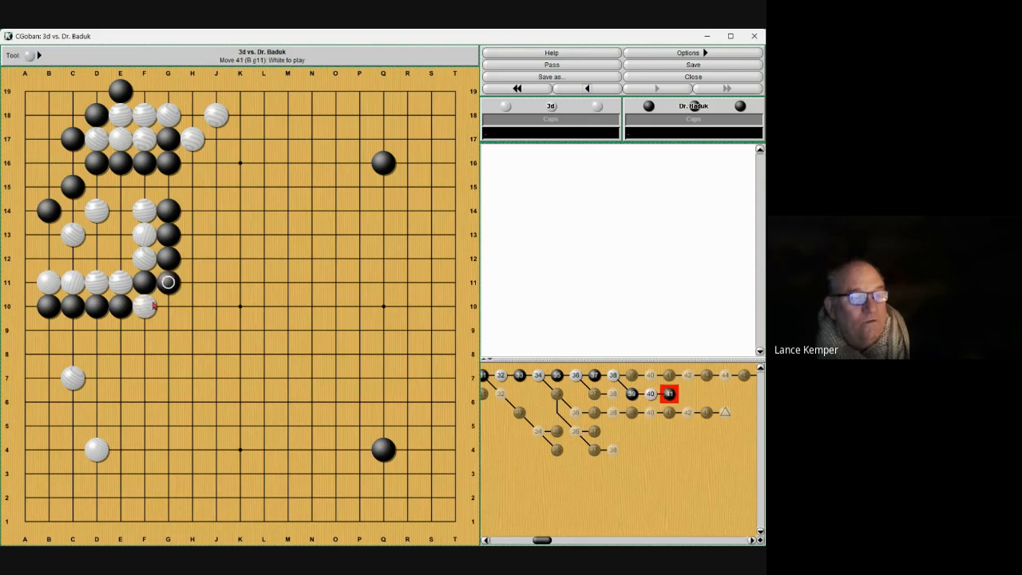
left_click(144, 329)
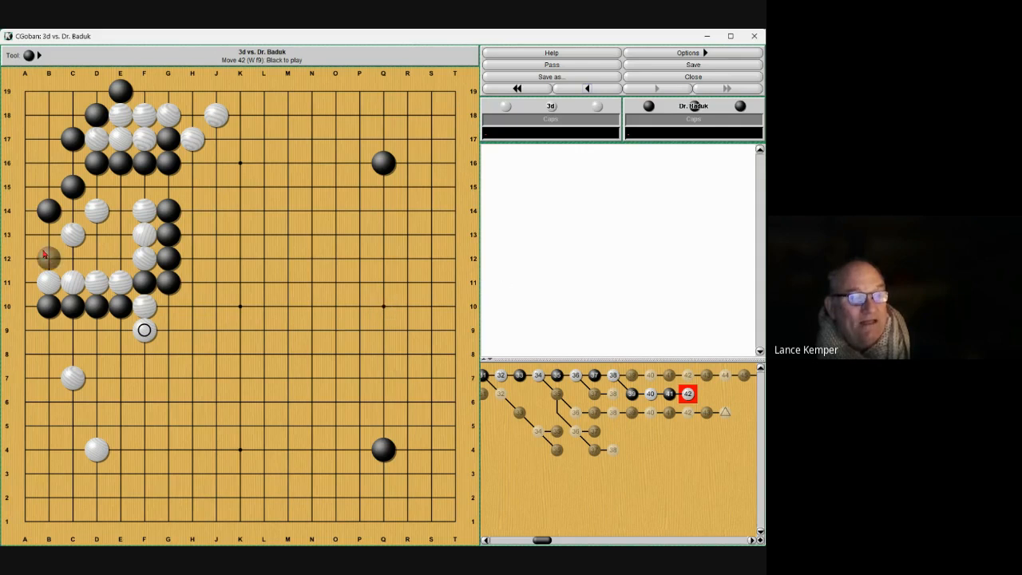
left_click(48, 234)
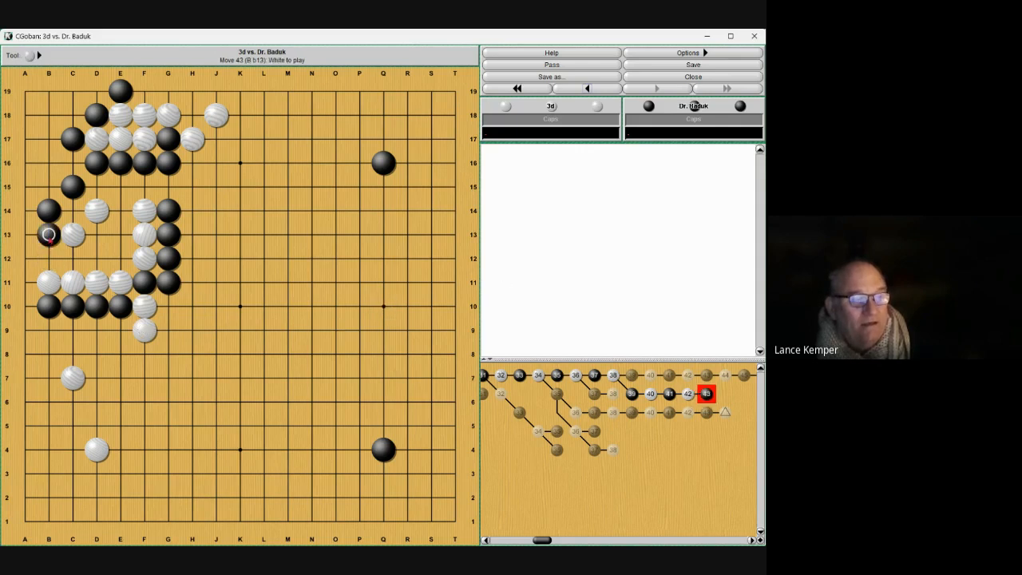
left_click(120, 329)
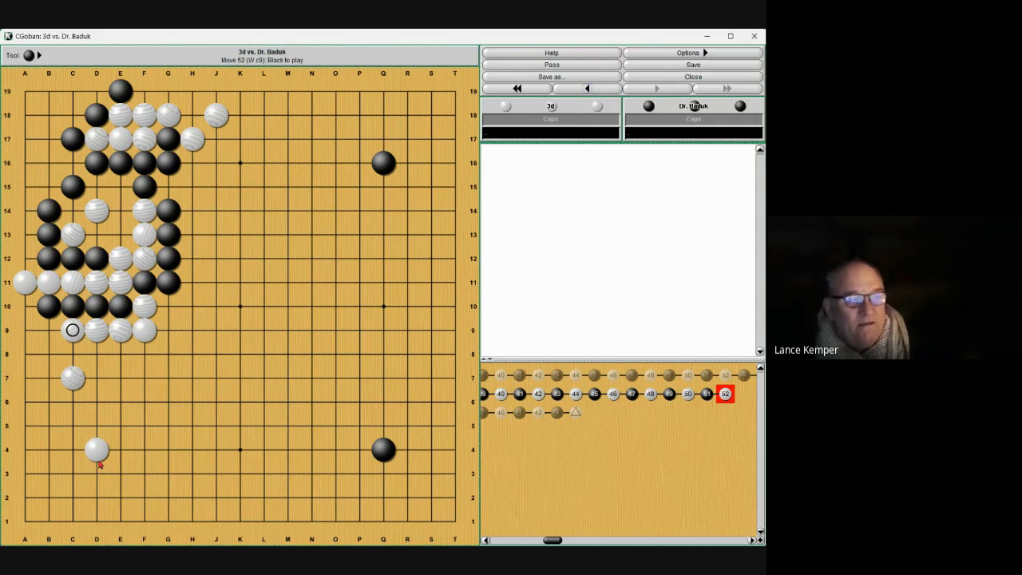
mouse_move(495, 431)
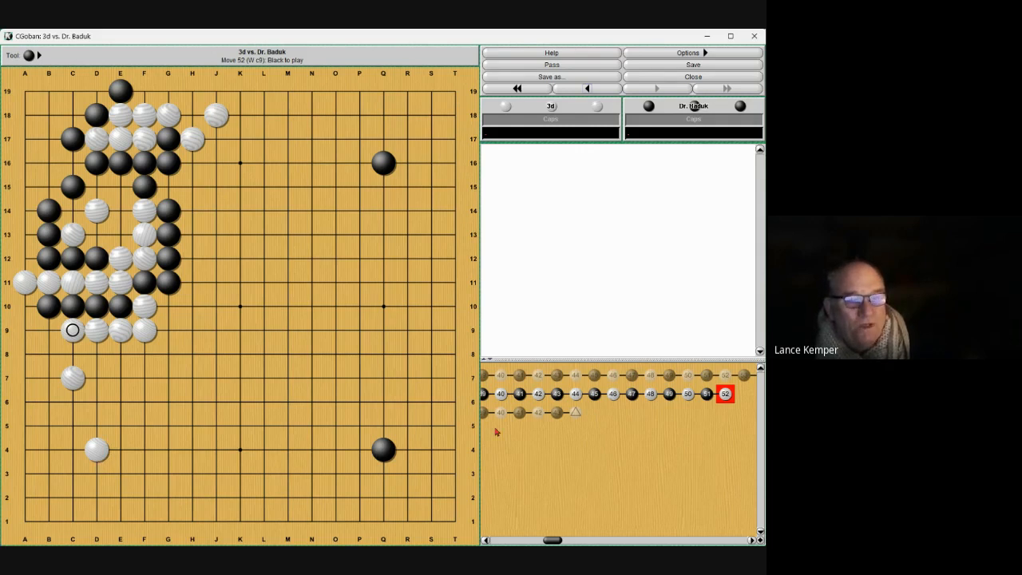
mouse_move(191, 285)
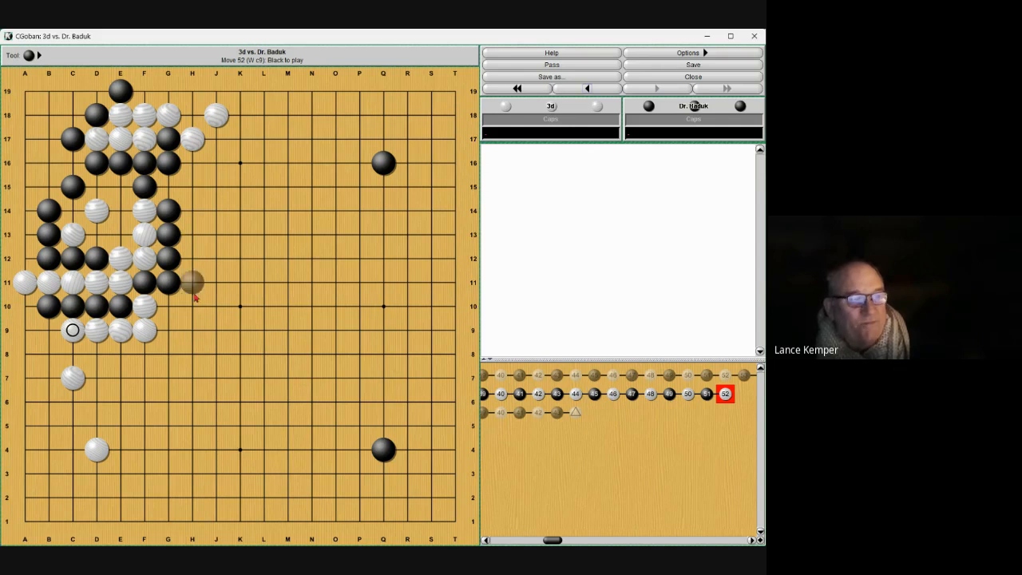
mouse_move(173, 312)
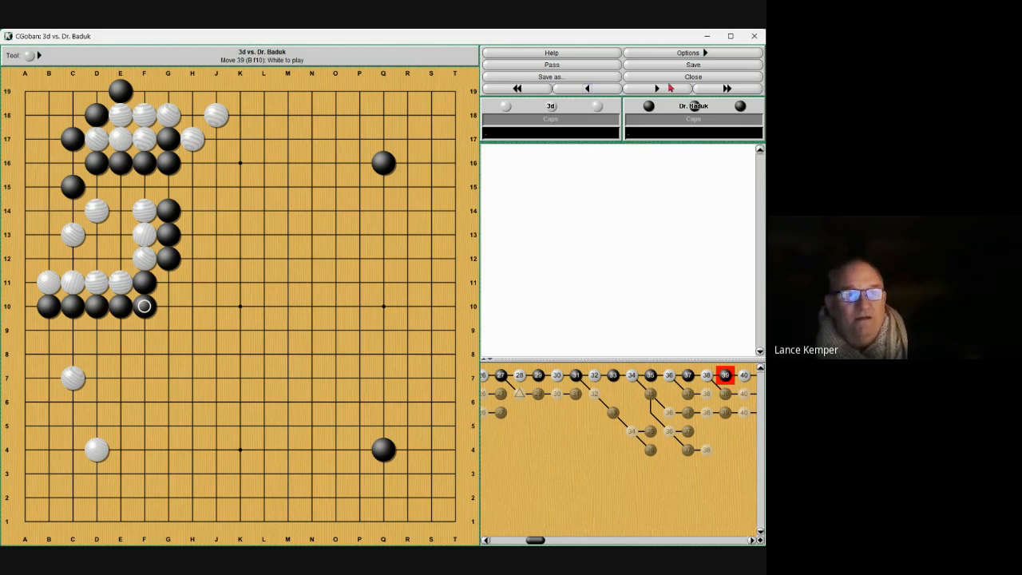
Step: Step to move 41 (Black F3) and mark a point beside the white group
left_click(655, 89)
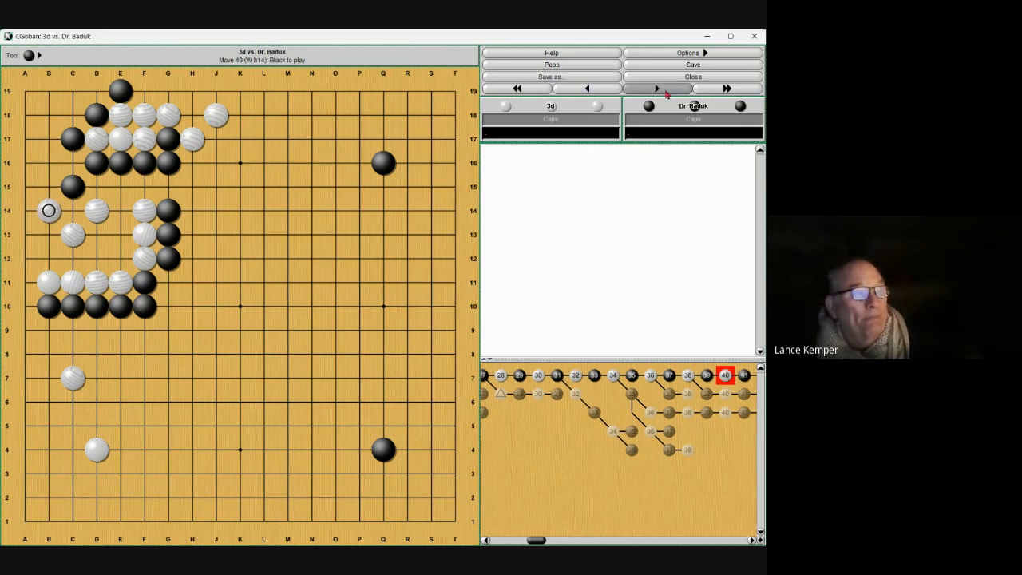
left_click(655, 89)
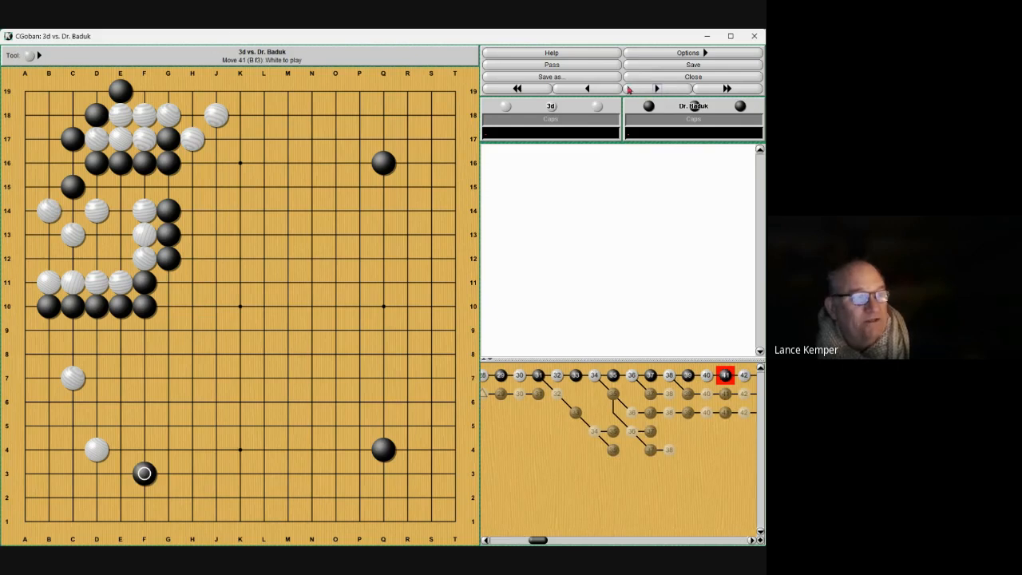
left_click(18, 55)
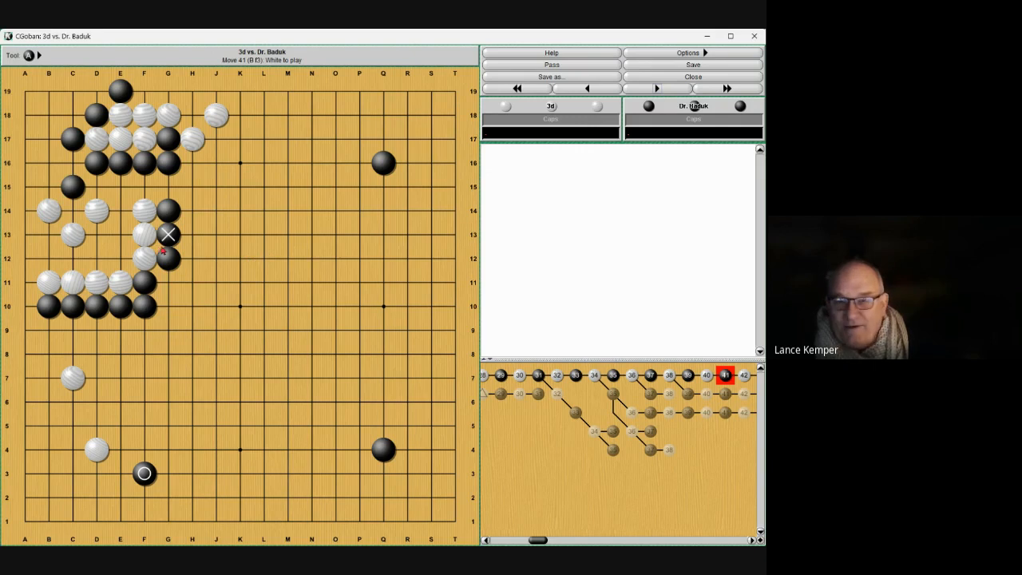
mouse_move(572, 236)
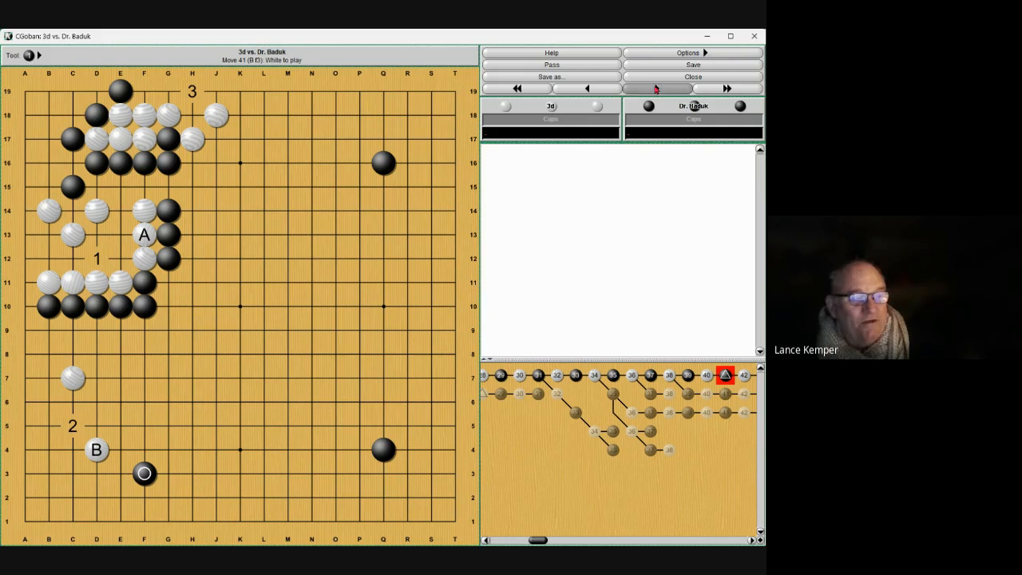
Step: Advance through White H3 and Black F5 to move 43
left_click(725, 90)
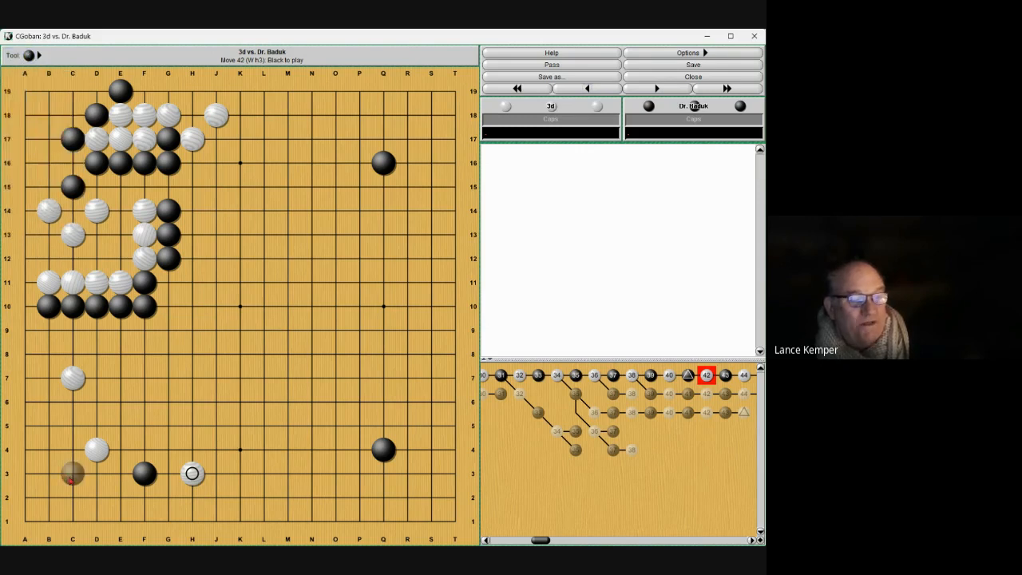
left_click(656, 89)
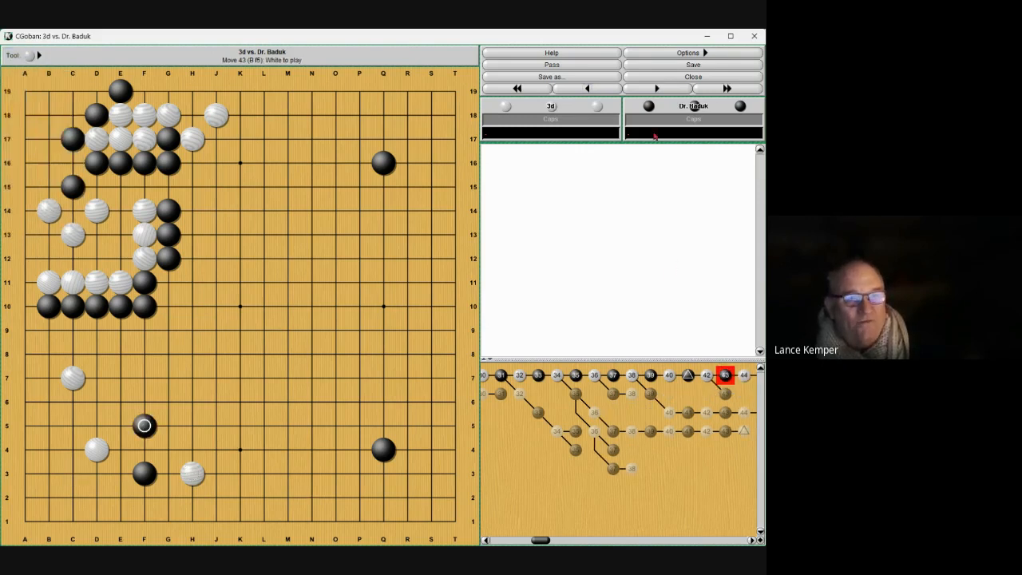
Step: Step forward five moves to move 55 with the A label on the lower left
left_click(655, 90)
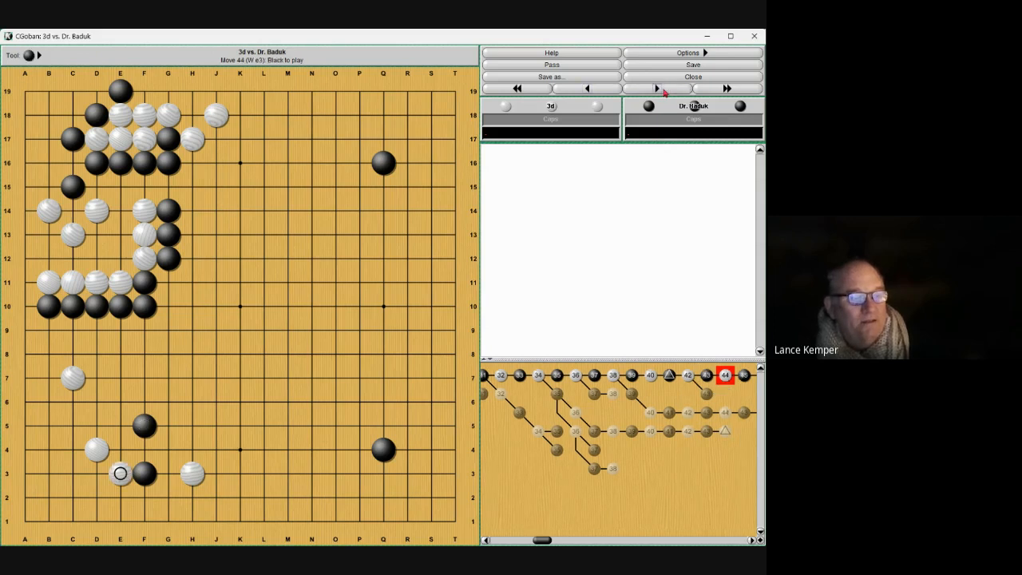
left_click(655, 88)
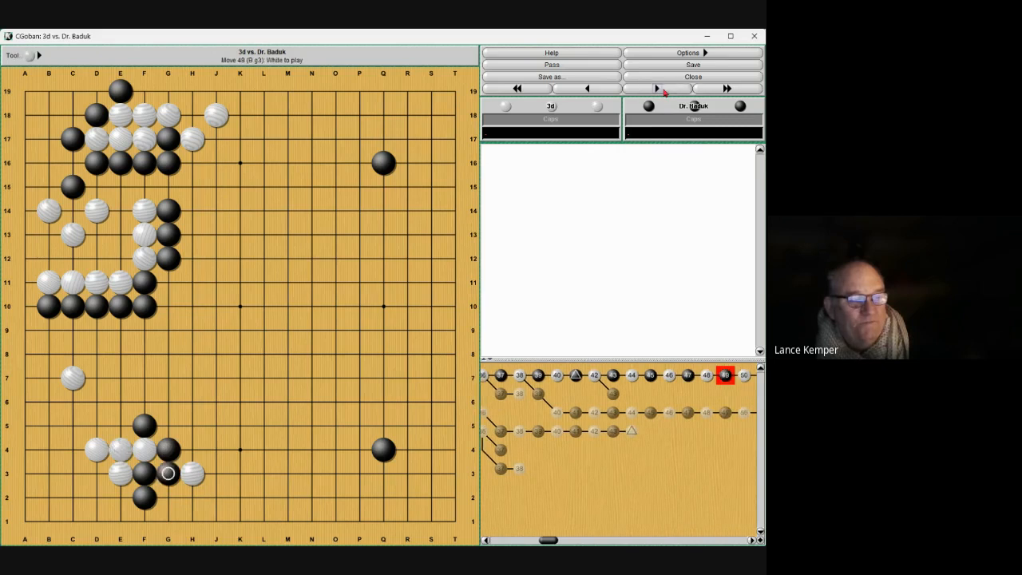
left_click(655, 89)
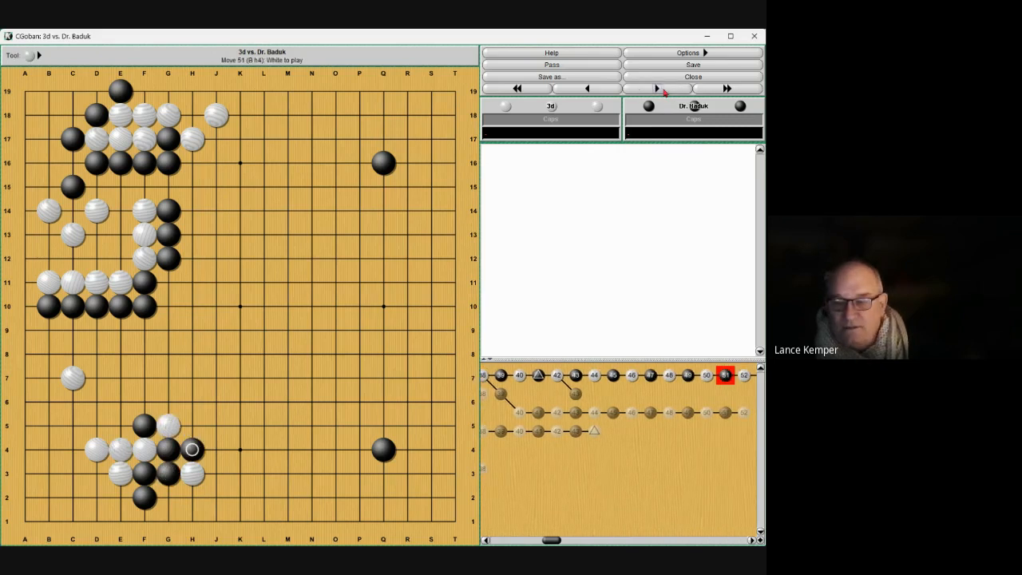
left_click(656, 89)
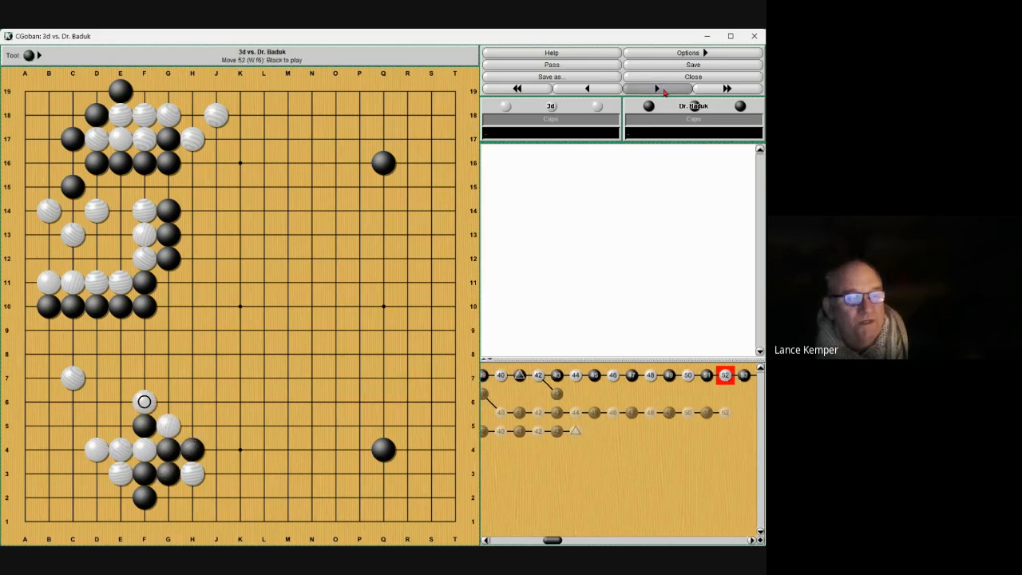
left_click(655, 89)
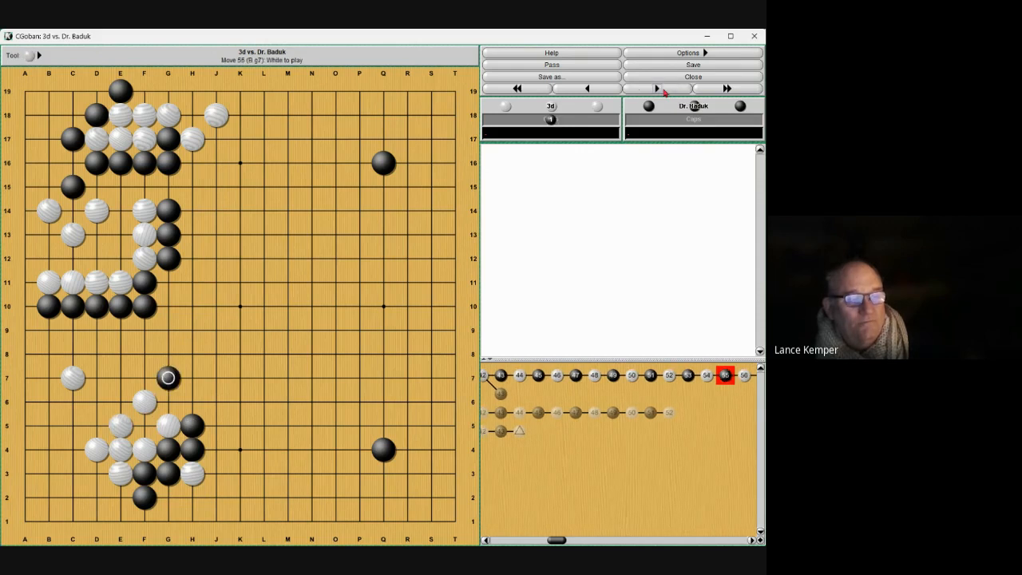
mouse_move(530, 119)
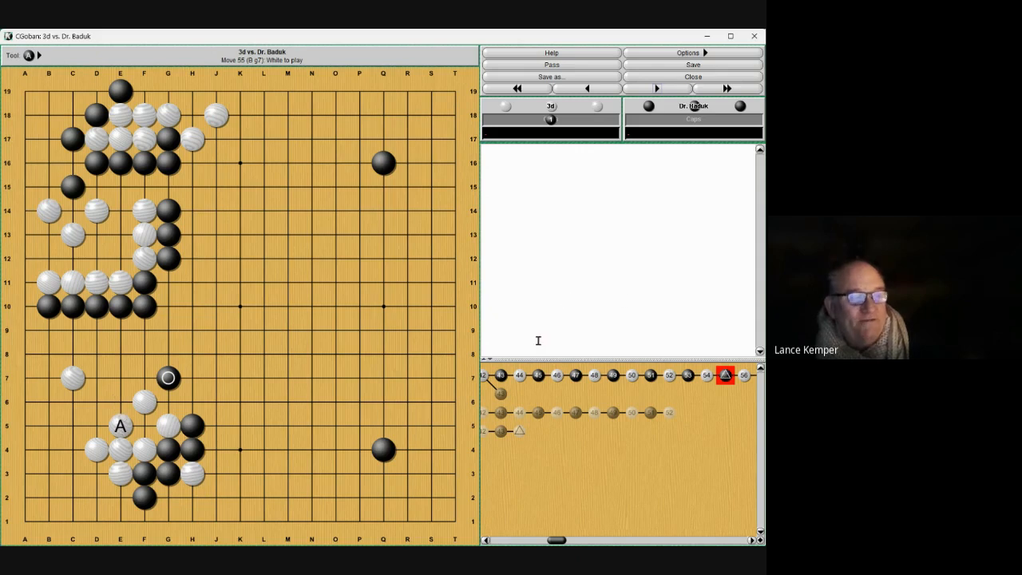
Step: Step the game record forward to move 58, placing White's stone on the lower edge
left_click(28, 54)
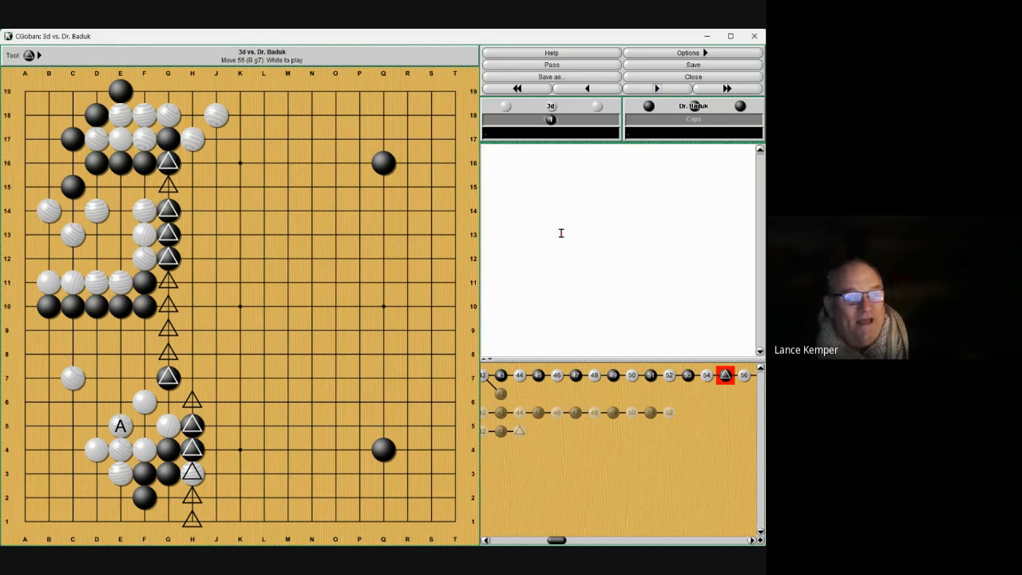
left_click(29, 55)
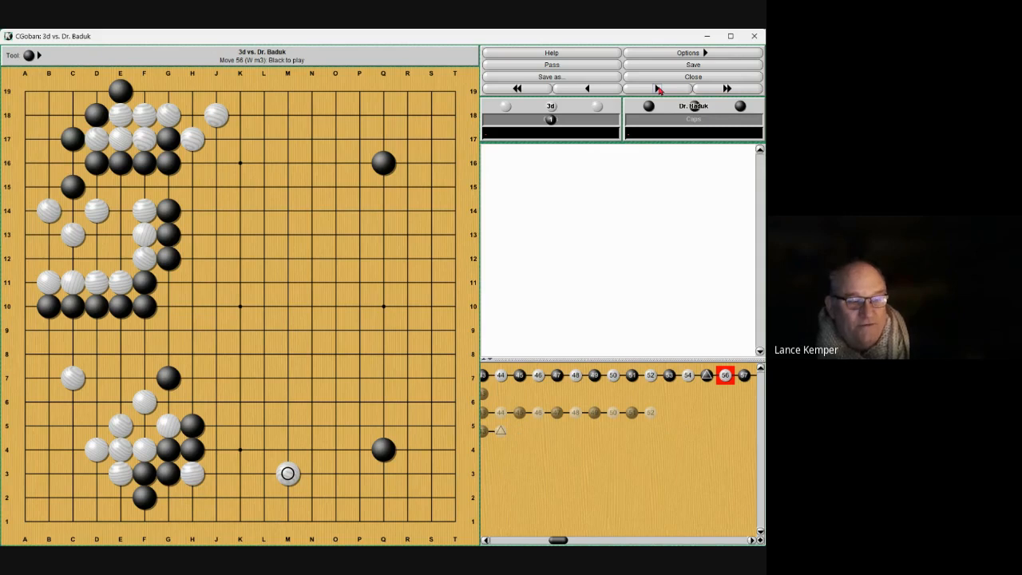
Step: Play through the record to move 67, forming the lower-centre fight
left_click(336, 472)
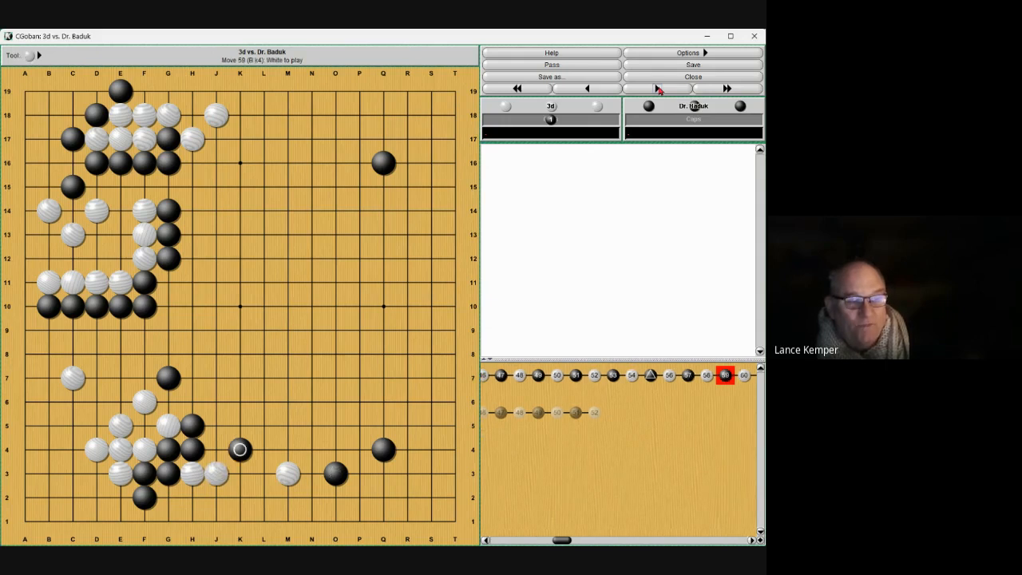
left_click(727, 89)
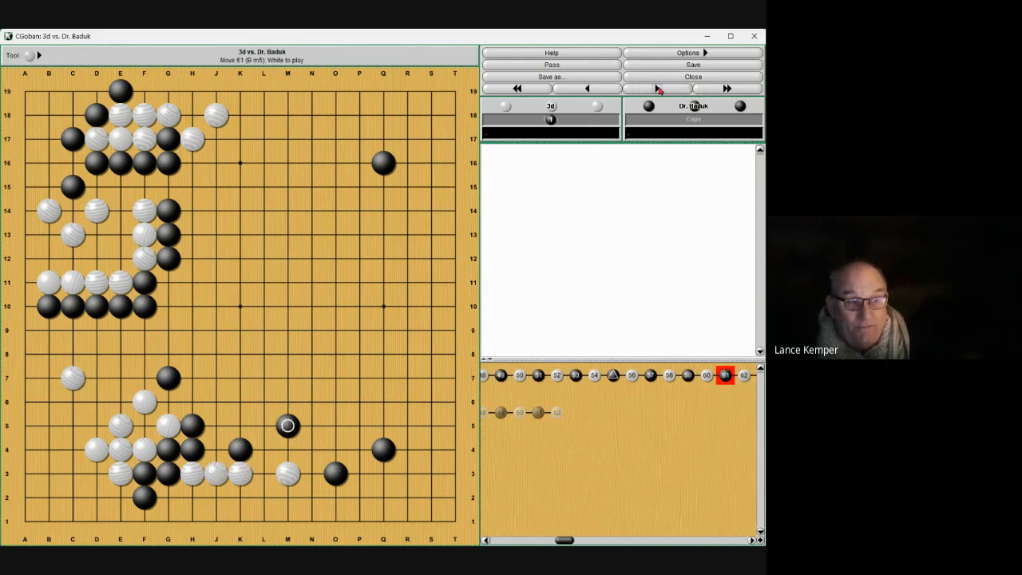
left_click(312, 450)
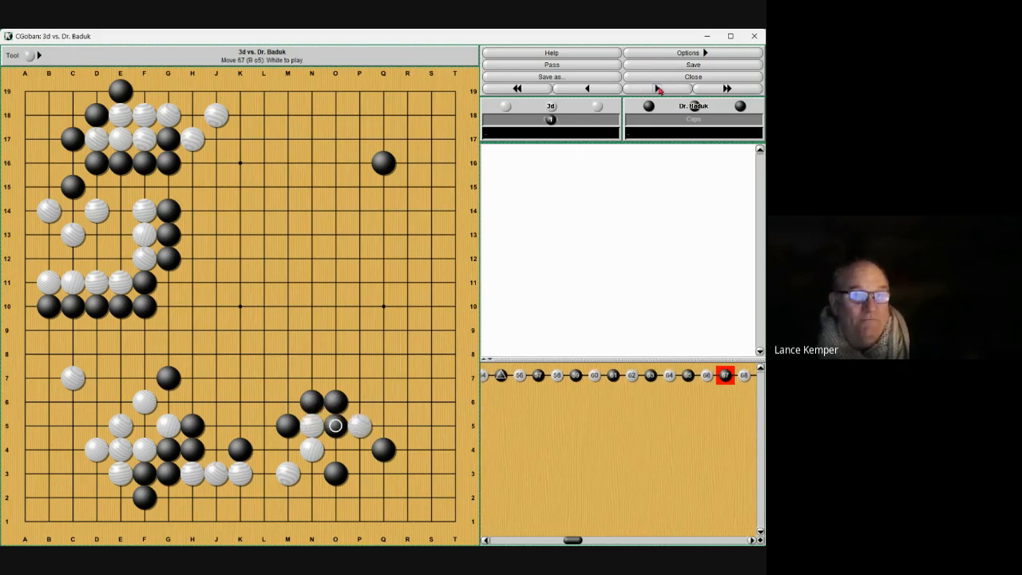
Step: Advance the record to move 79 as the lower-centre fight spreads right
left_click(262, 425)
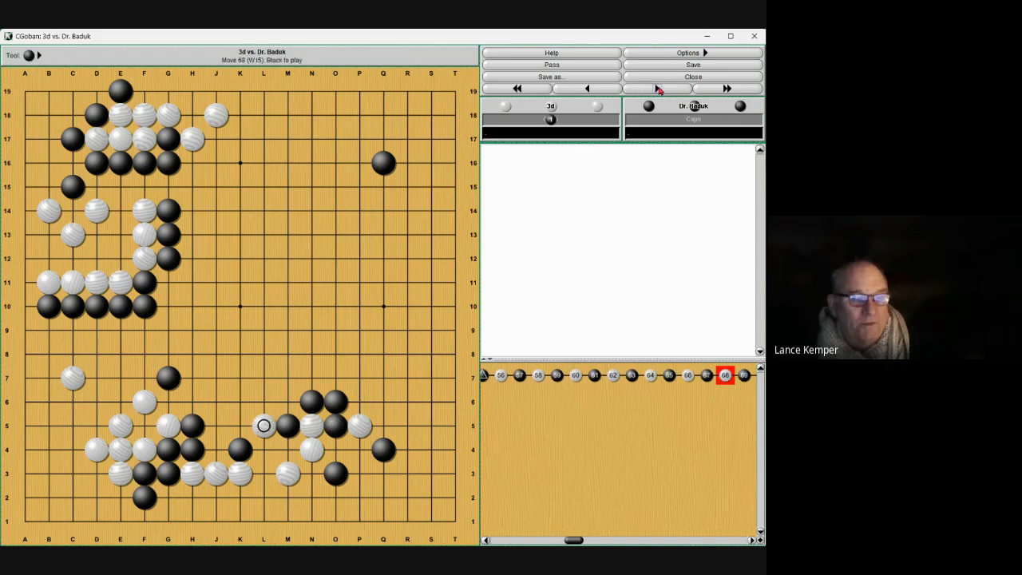
left_click(239, 425)
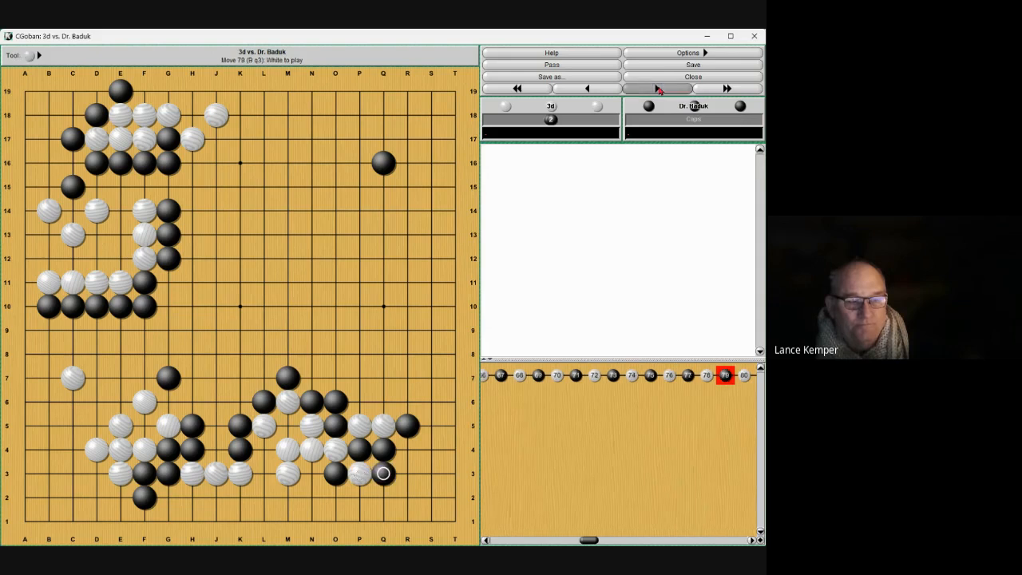
Step: Step through the record to move 105, the black group filling the lower centre
left_click(725, 88)
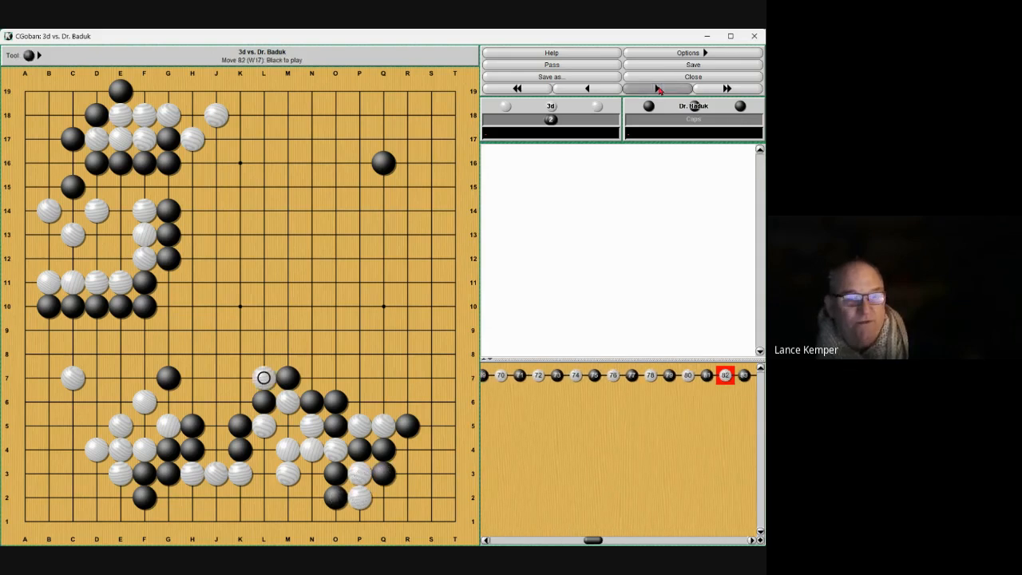
left_click(287, 425)
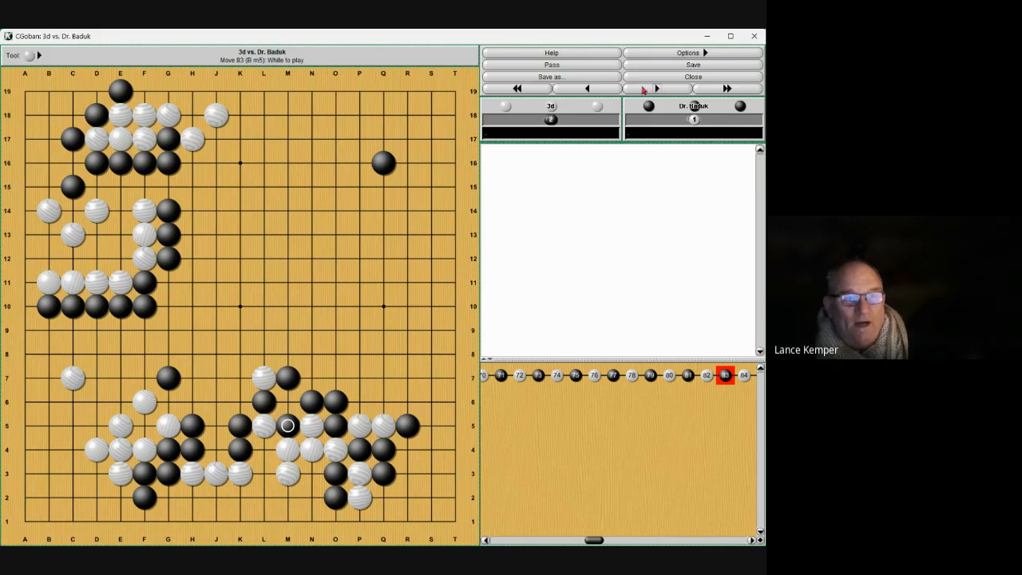
left_click(646, 90)
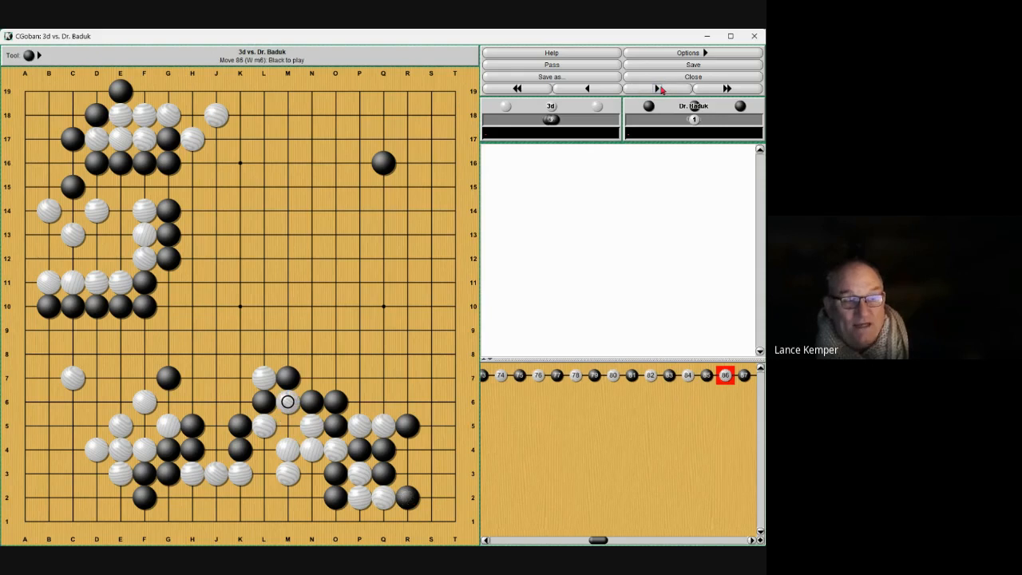
left_click(655, 89)
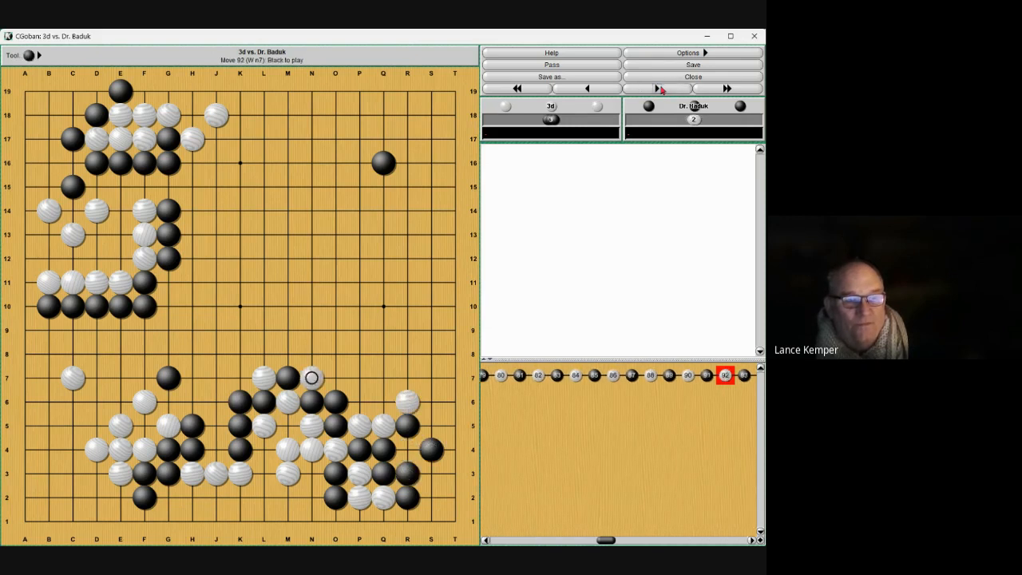
left_click(656, 89)
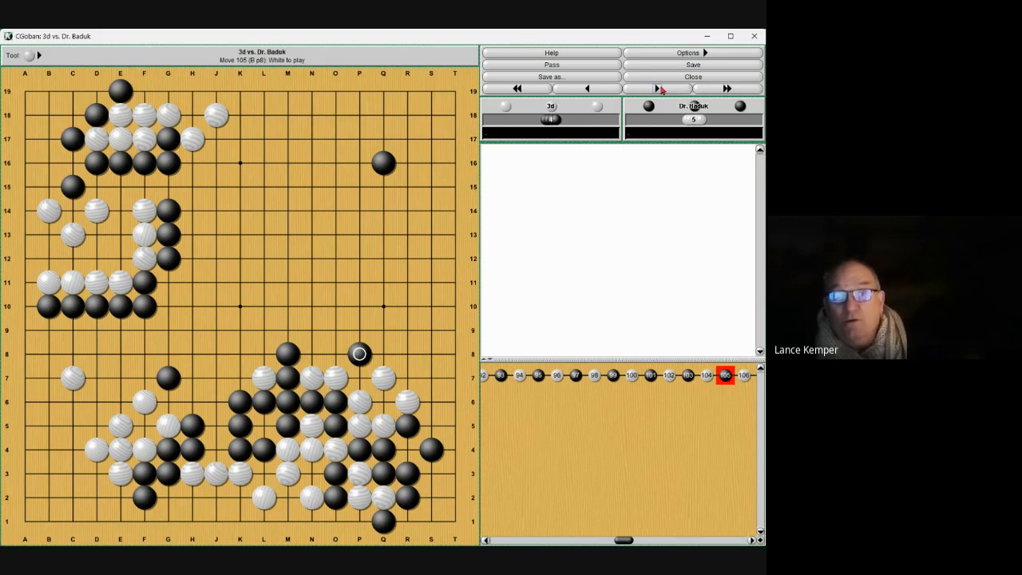
Step: Advance the record to move 124, Black's centre group stretching upward
left_click(647, 89)
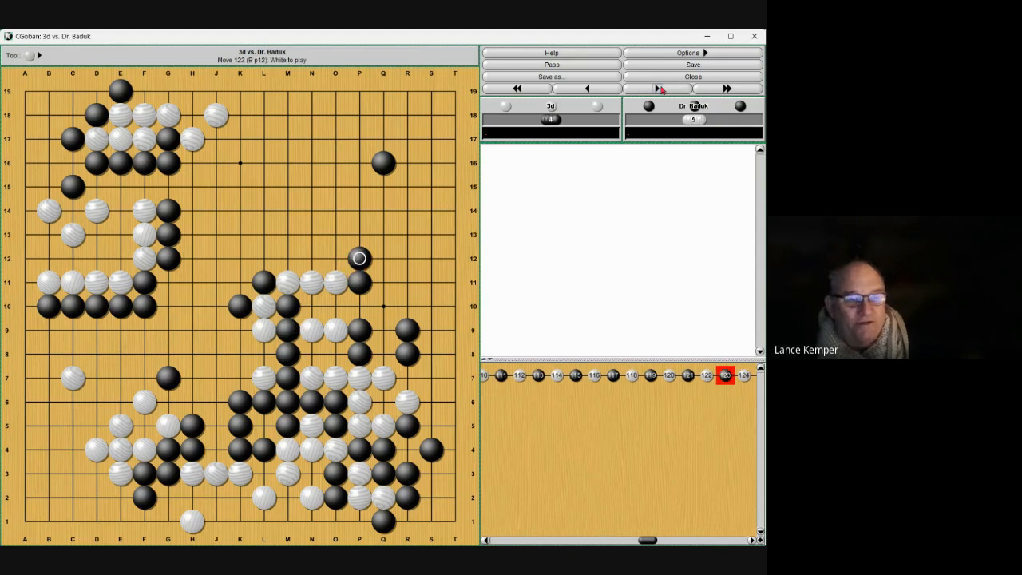
left_click(660, 89)
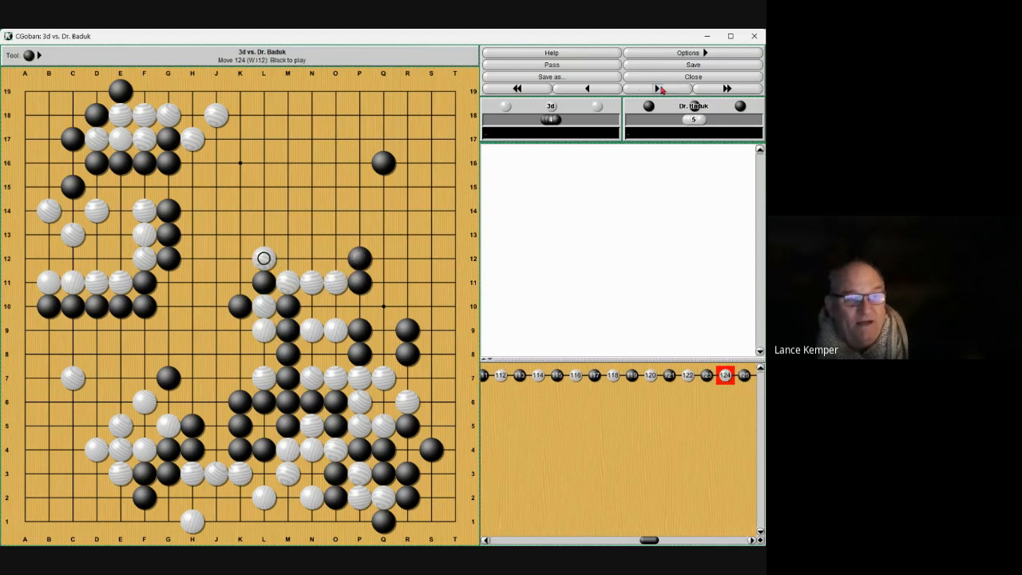
Step: Advance the record to move 150, reaching the variation branch in the game tree
left_click(657, 89)
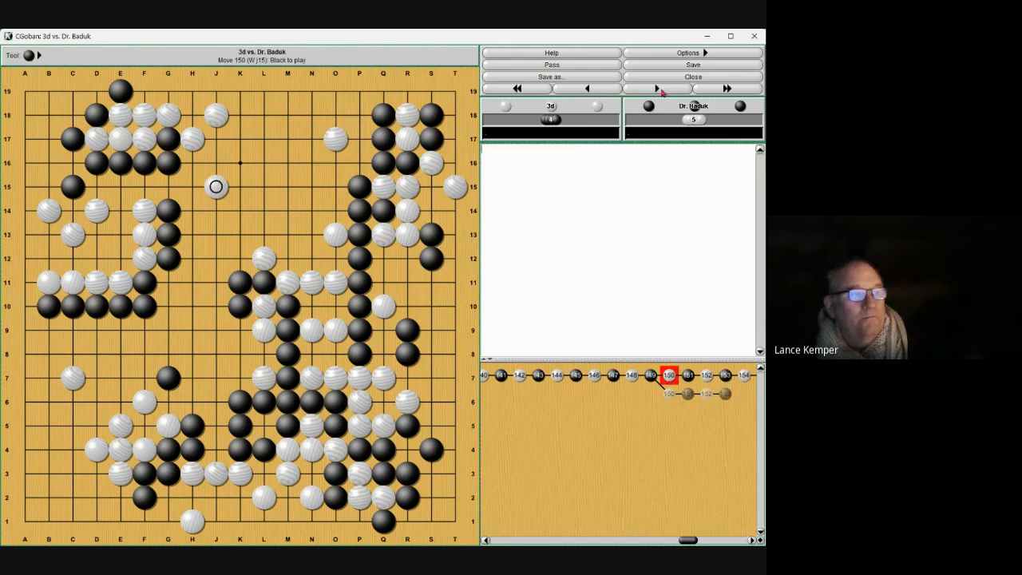
Step: Step forward through moves 151, 152 and 153 in the upper centre
left_click(656, 89)
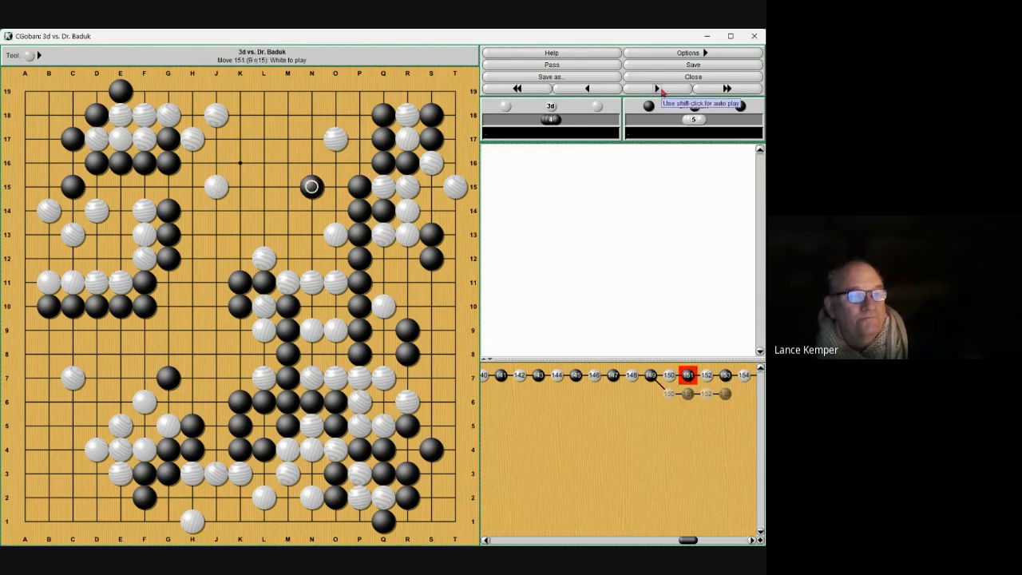
left_click(655, 89)
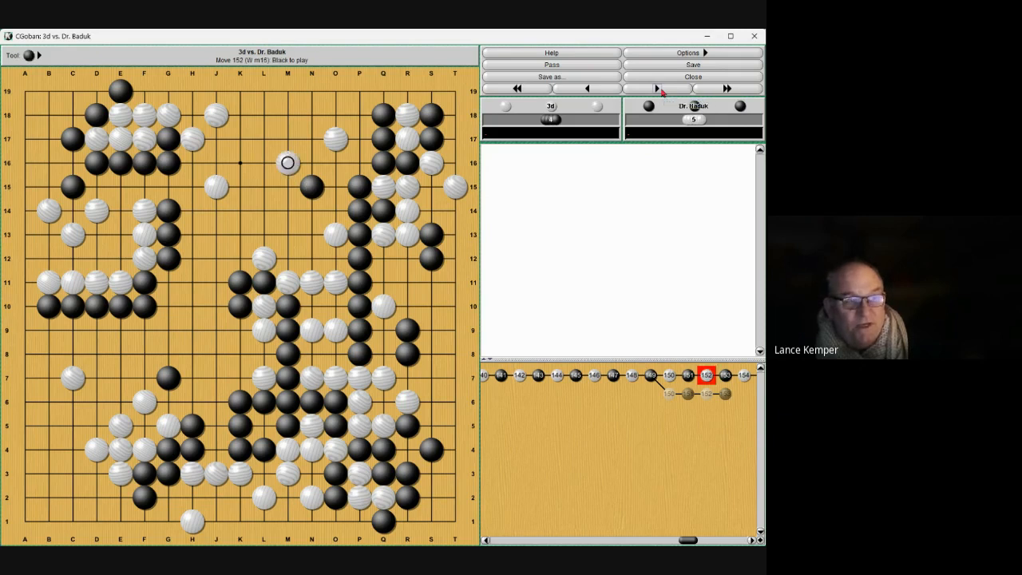
left_click(655, 90)
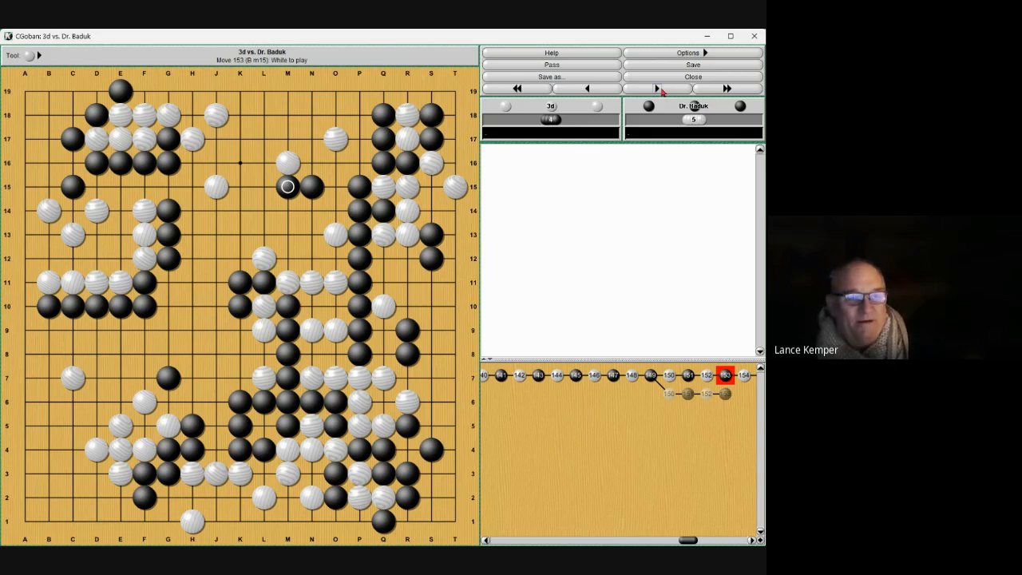
mouse_move(646, 146)
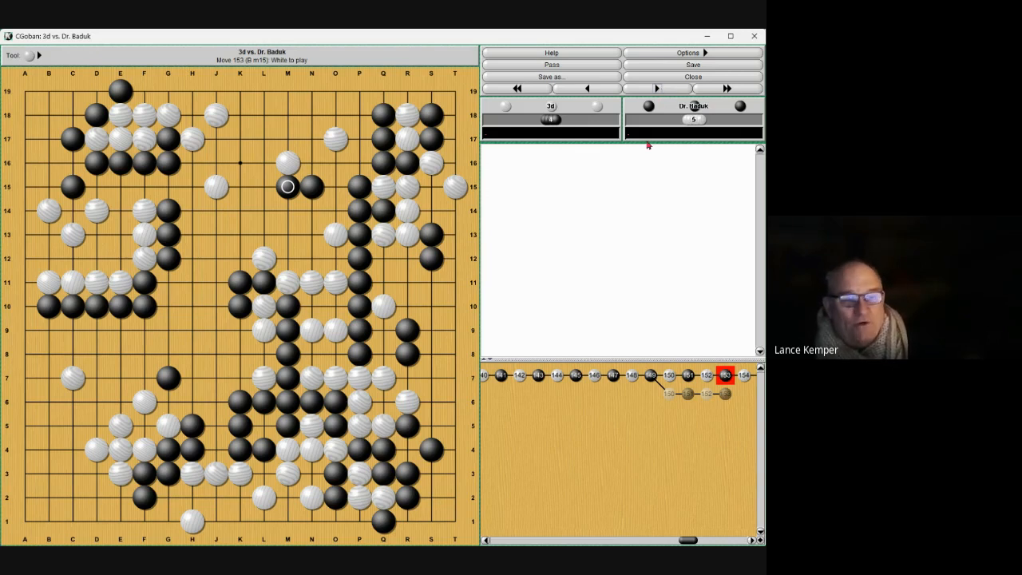